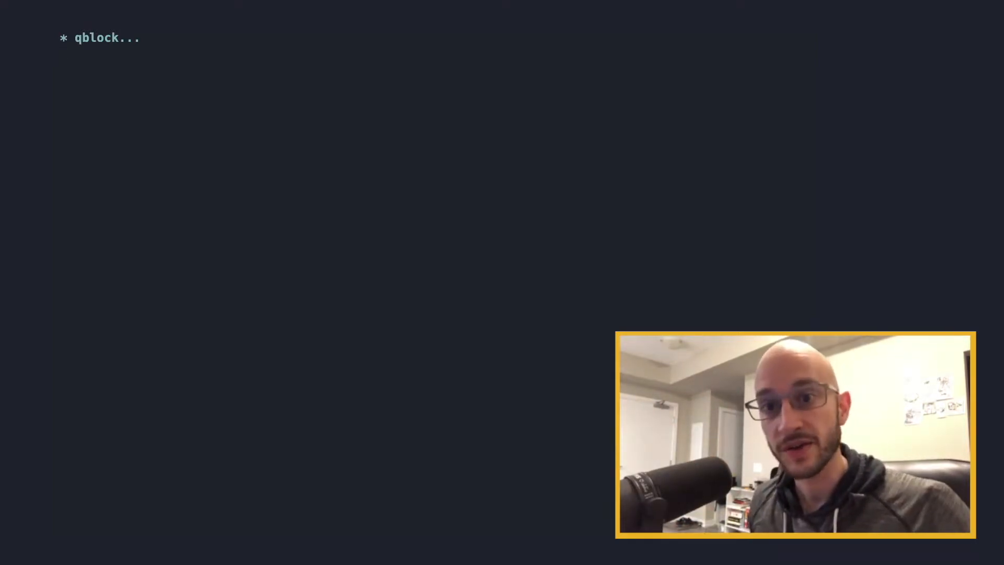
# Add a 'watcher' heading with a note and a Clojure block declaring the qblock.watcher namespace
pyautogui.write('watcher')
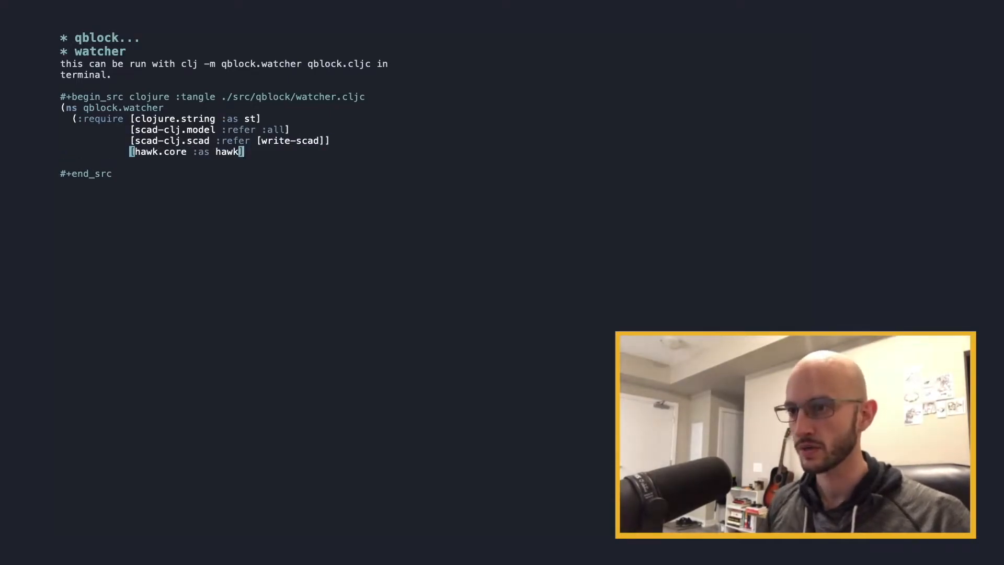
# Close the ns form and start design-watch [f] calling hawk/watch! with paths [f] and a handler
pyautogui.write('))')
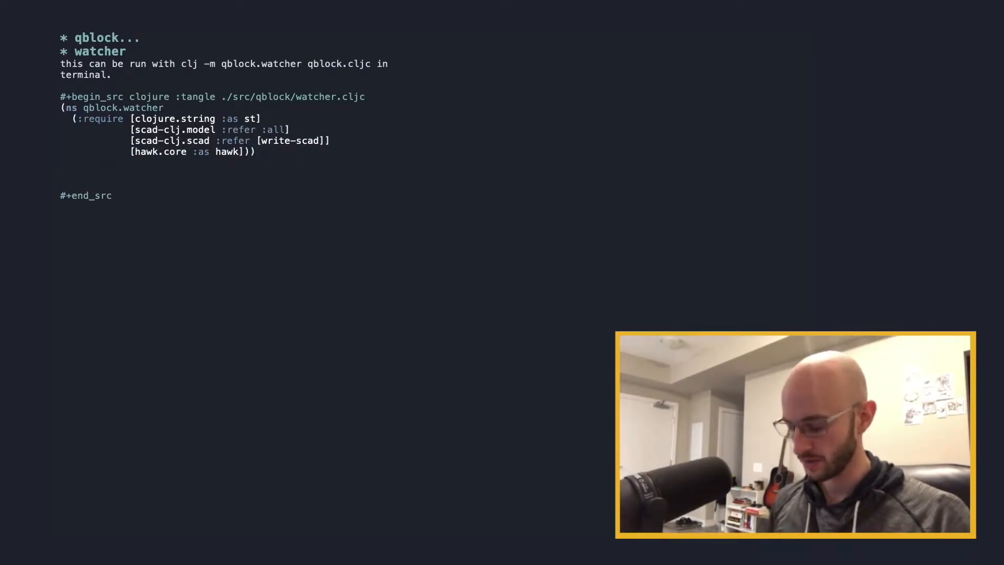
pyautogui.write('(de')
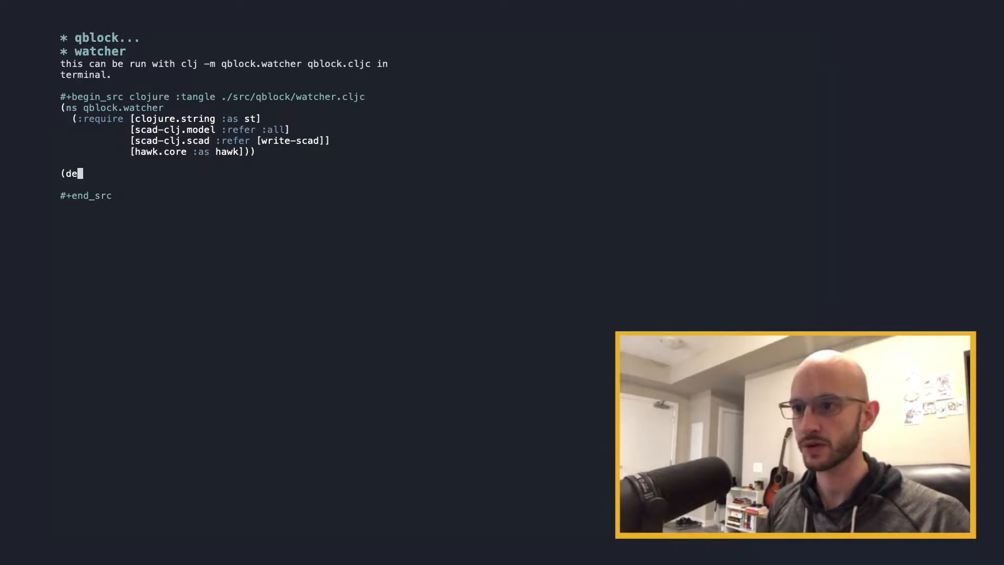
pyautogui.write('fn design-')
pyautogui.write('(hawk/')
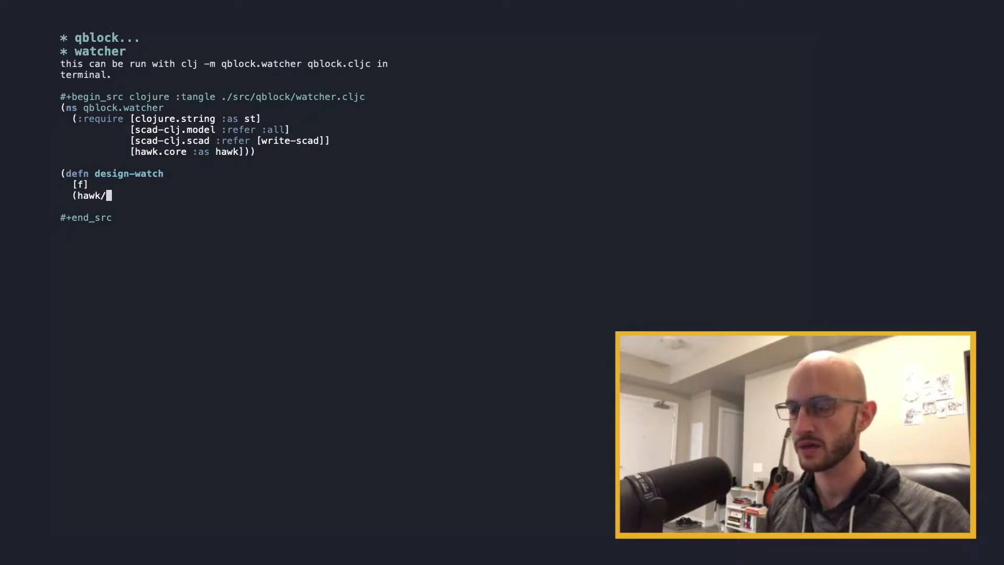
pyautogui.write('watch?')
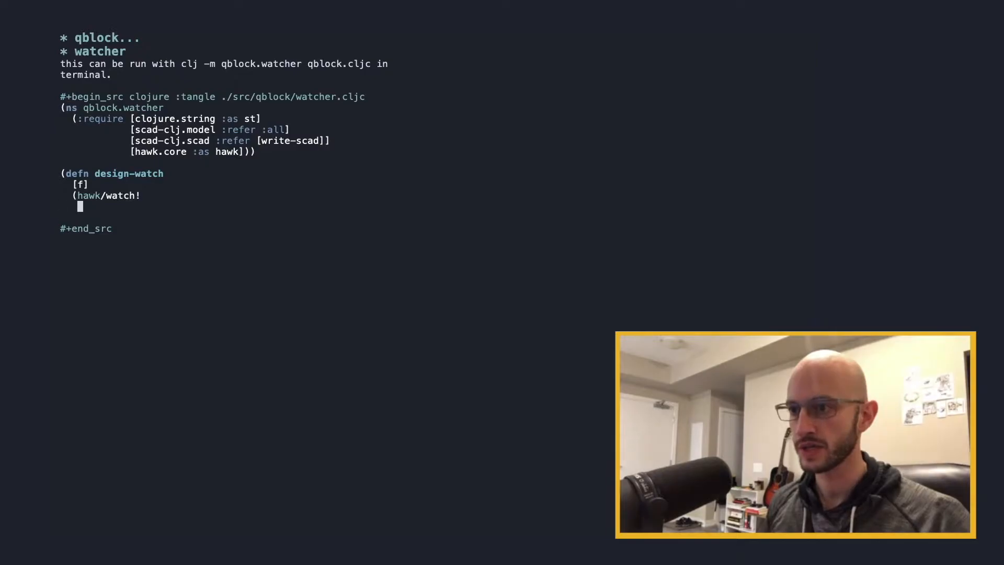
pyautogui.write('[{:paths')
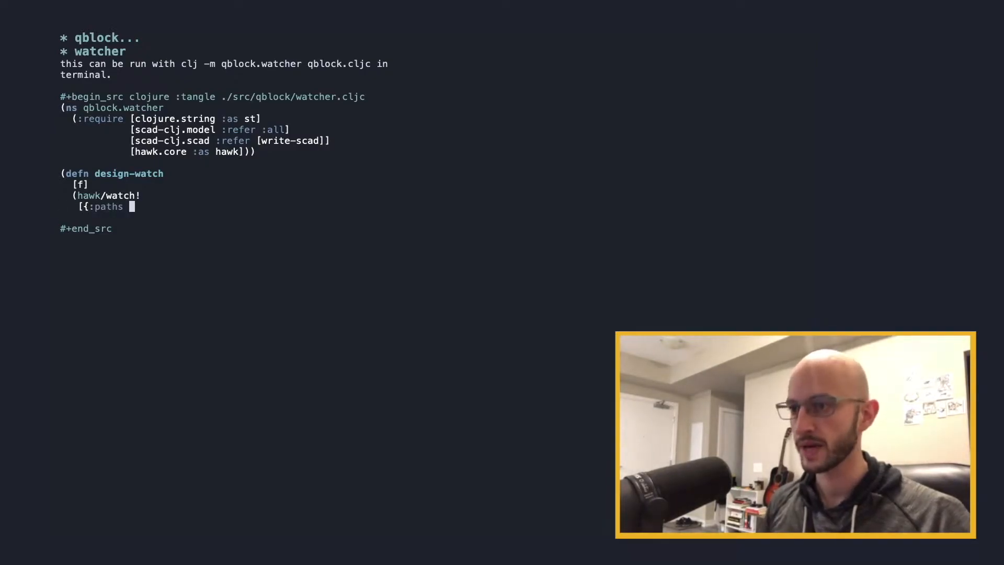
pyautogui.write('[f]')
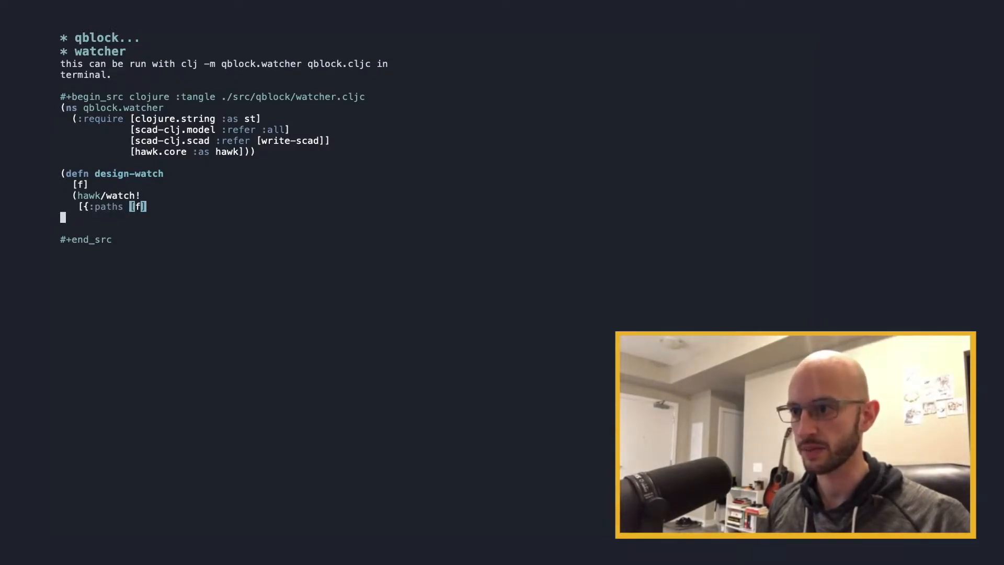
pyautogui.write(':handl')
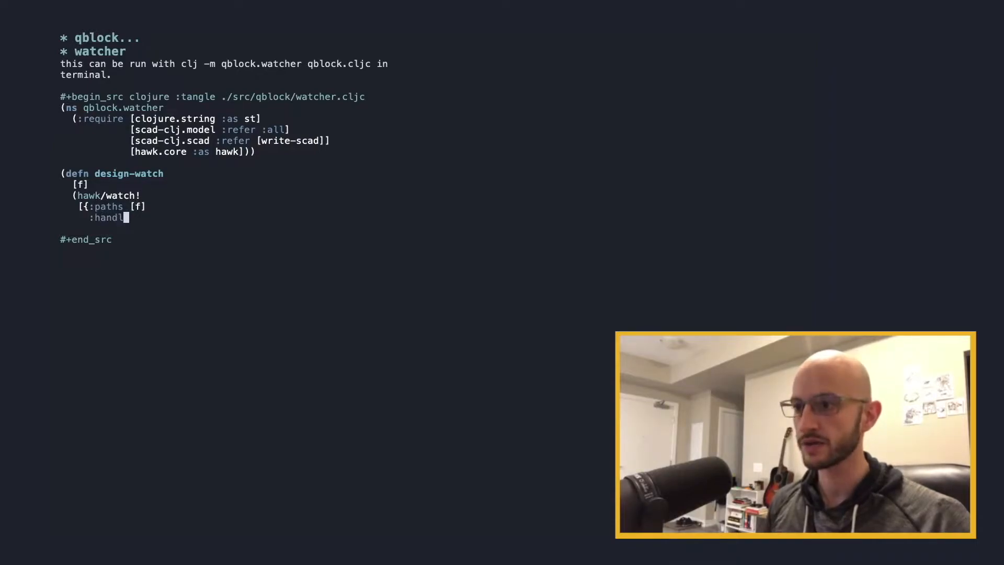
# Write the handler fn [ctx e] requiring scad-clj and formatting the slurped file's forms
pyautogui.write('er')
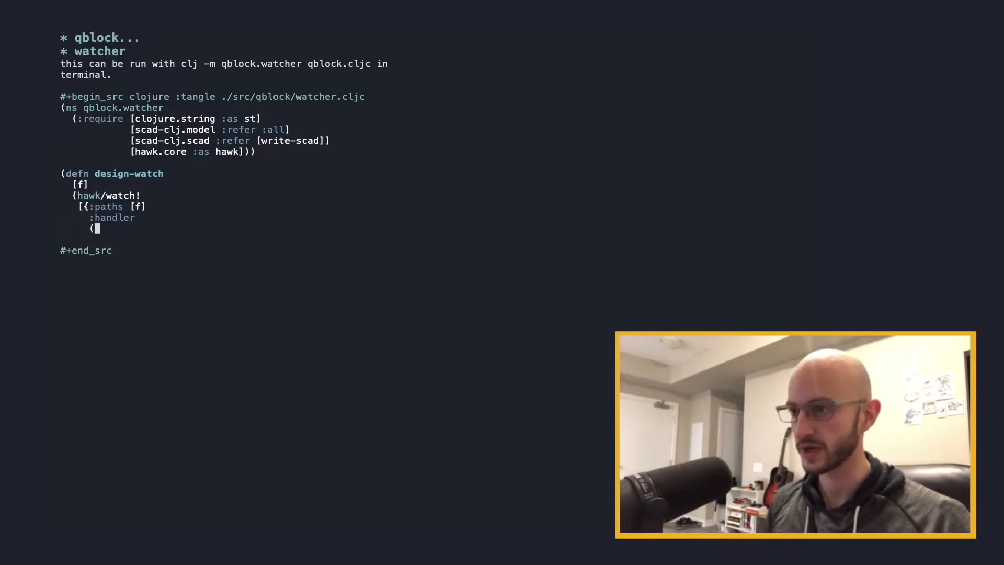
pyautogui.write('fn [ctx')
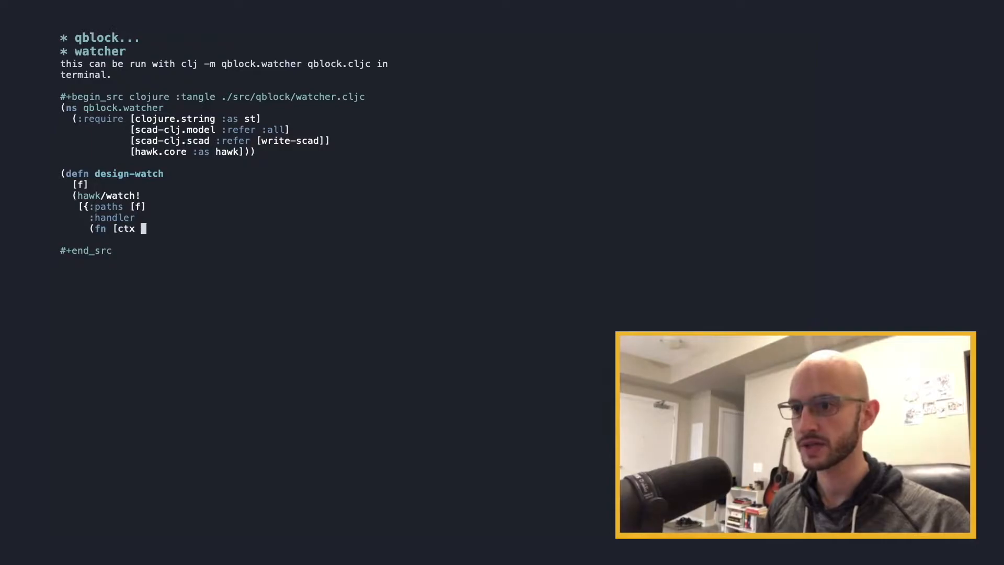
pyautogui.write('e]')
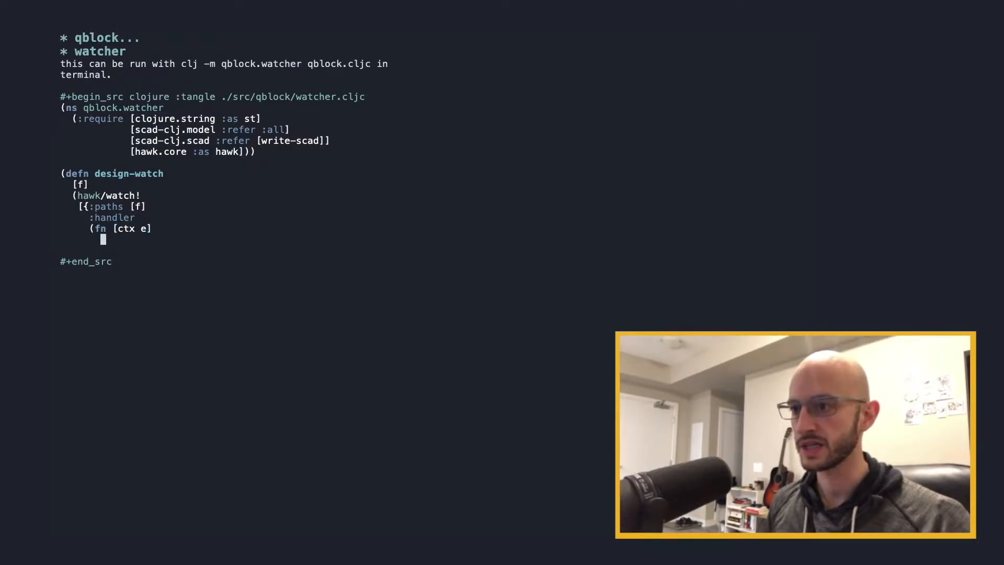
pyautogui.write("(require '[scad")
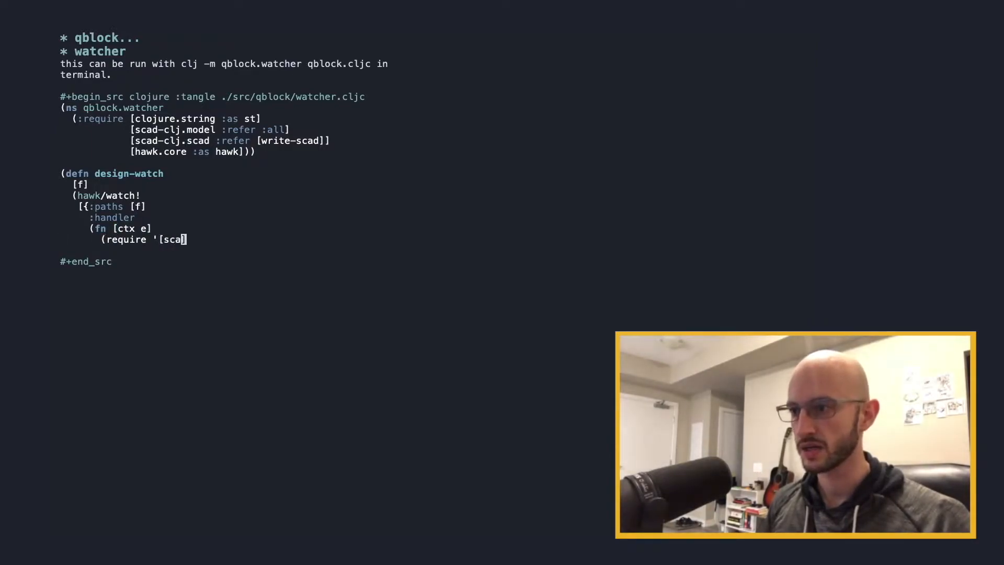
pyautogui.write('d-clj.model :refer :all')
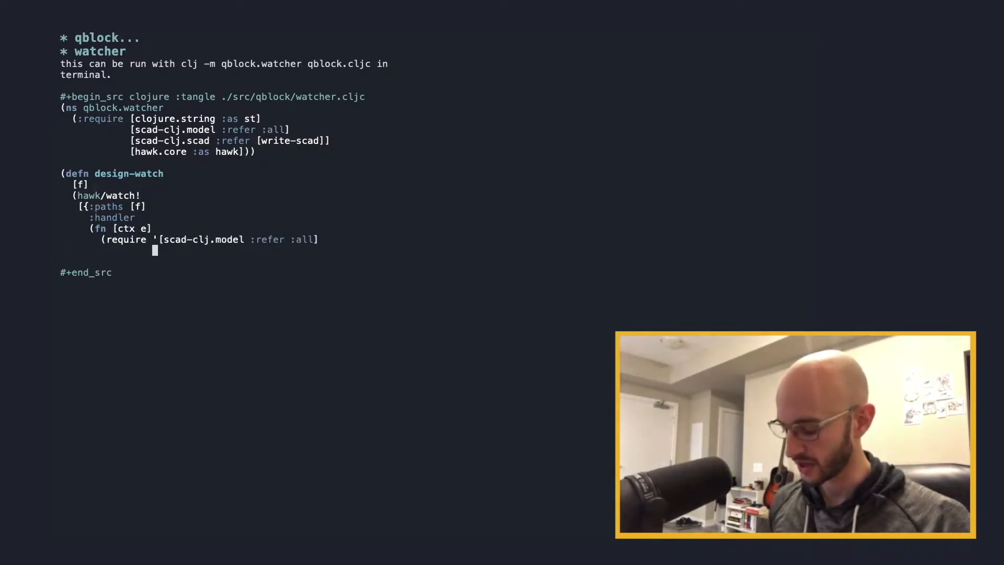
pyautogui.write("'[")
pyautogui.write('(format "[')
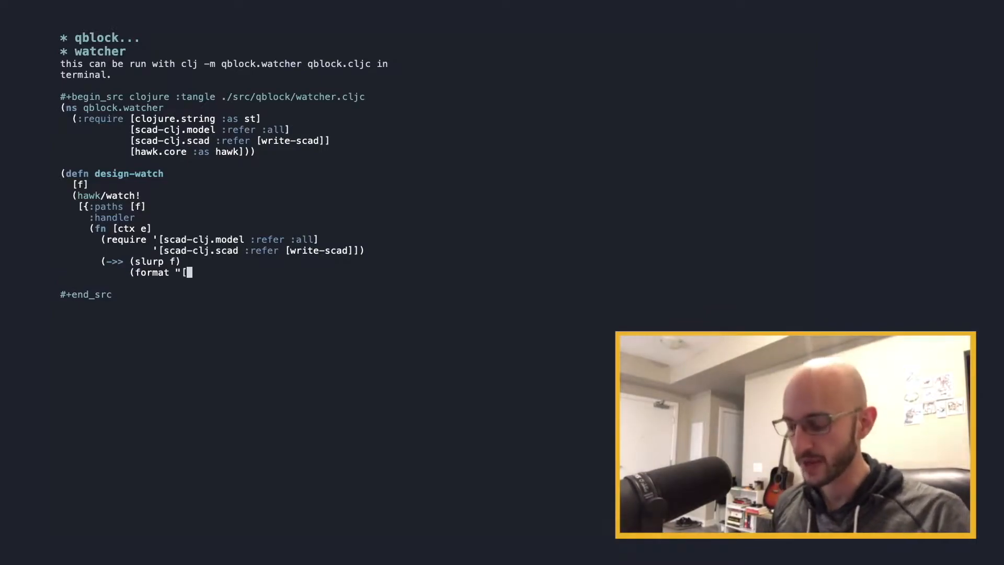
pyautogui.write('%s]")')
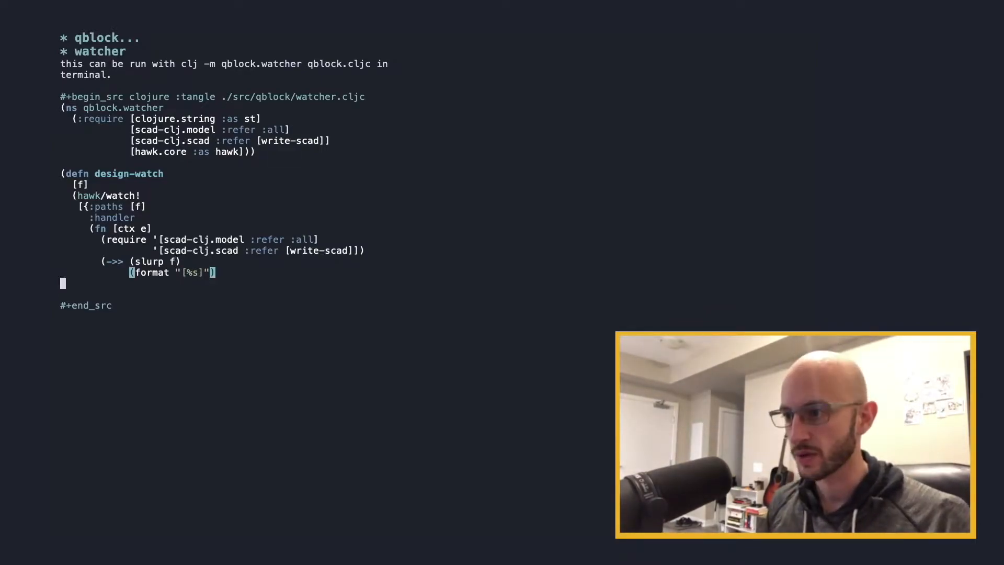
# Thread the forms through load-string, (filter (complement var?)), write-scad and spit
pyautogui.write('load-st')
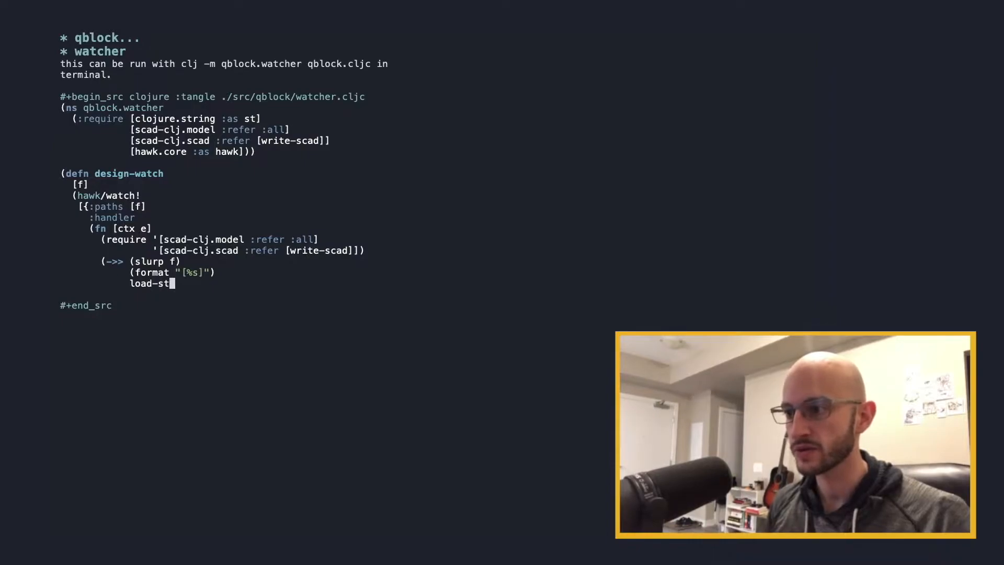
pyautogui.write('ring')
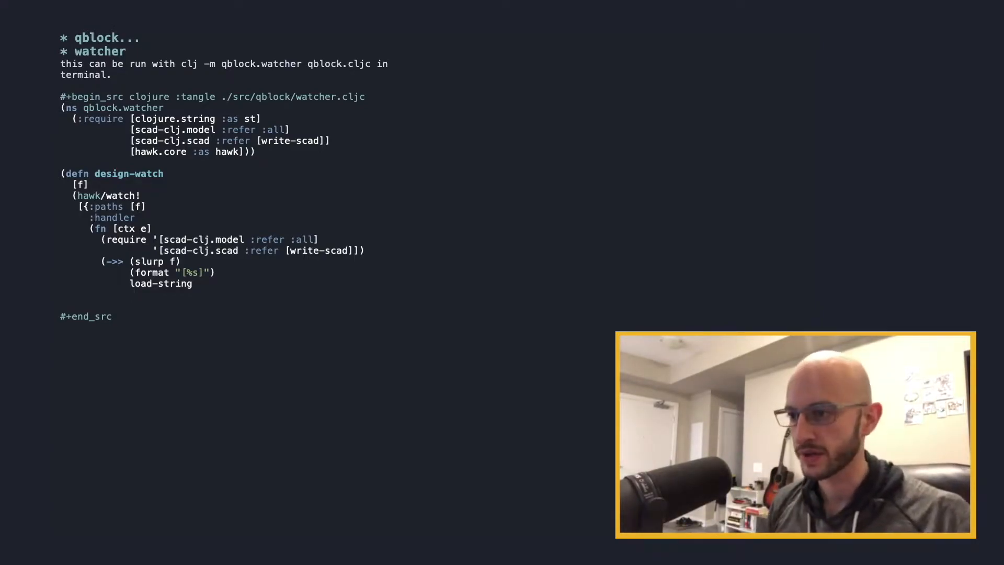
pyautogui.write('(filter (complement var?))')
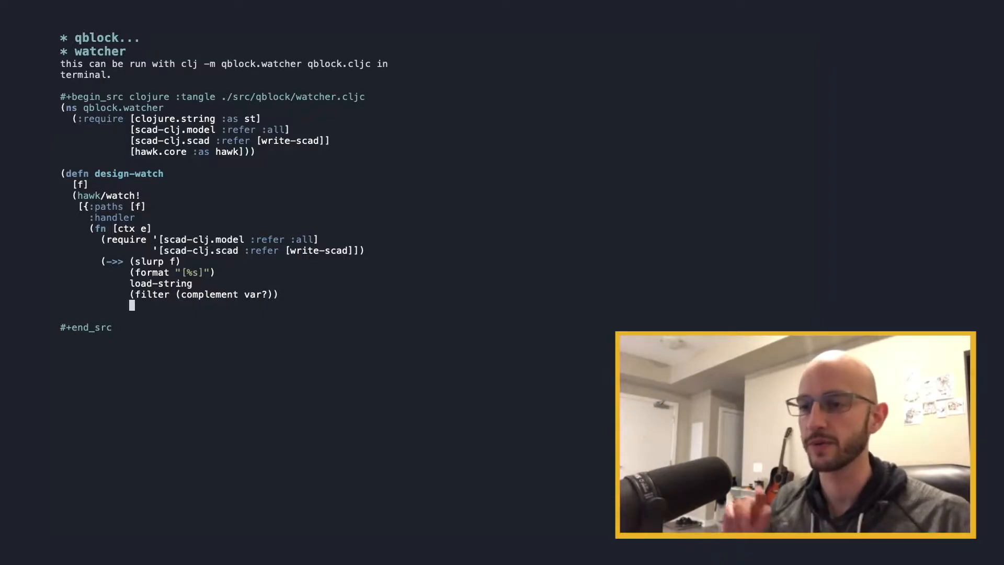
pyautogui.write('write-')
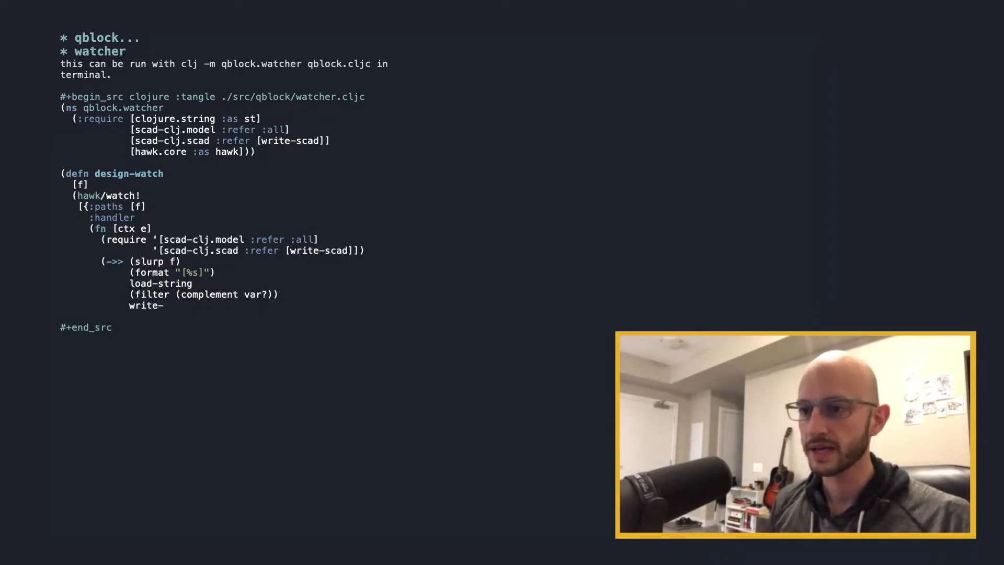
pyautogui.write('scad')
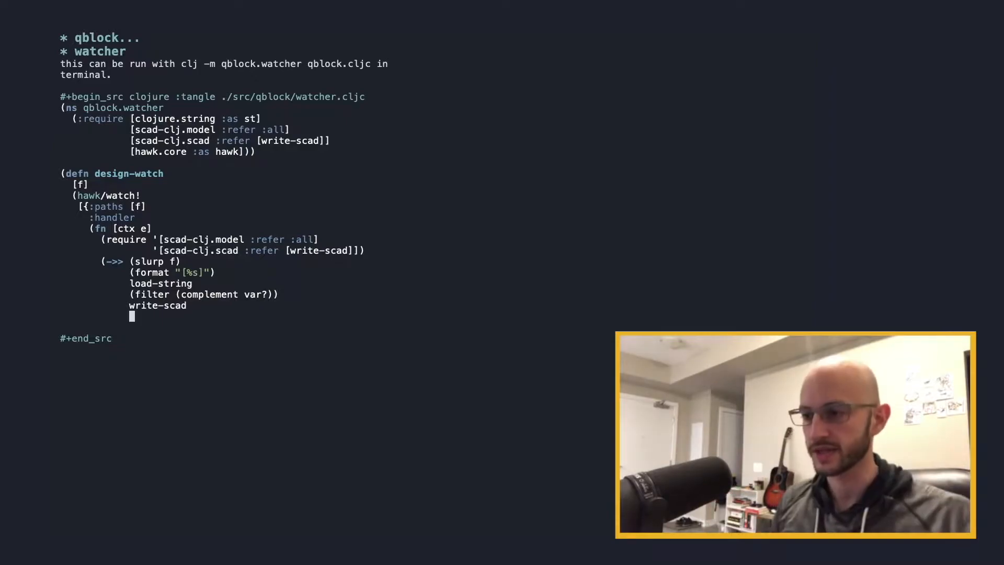
pyautogui.write('(spit ""')
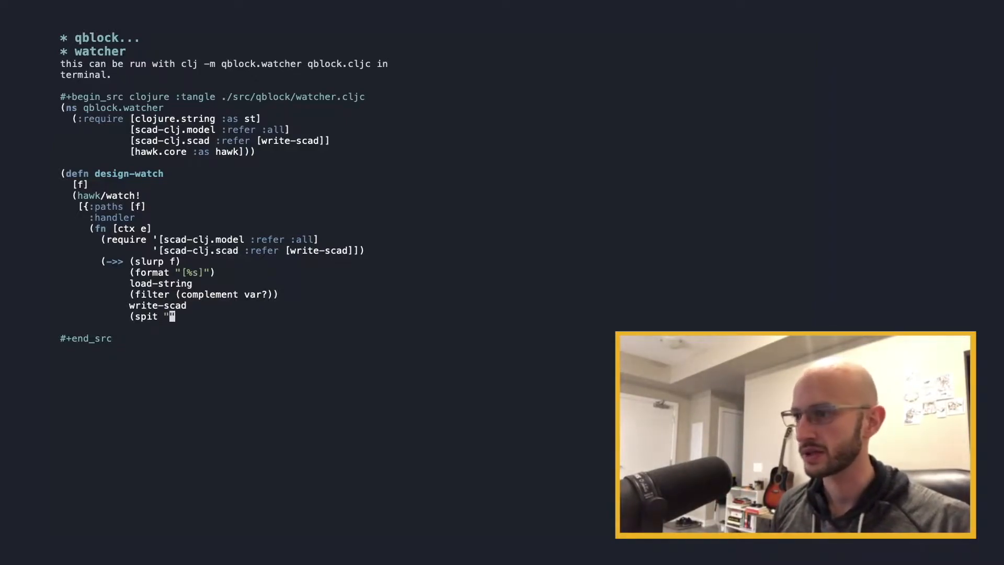
# Finish spitting to out.scad returning ctx, add -main calling design-watch, and add the qblock.cljc block
pyautogui.write('out.scad')
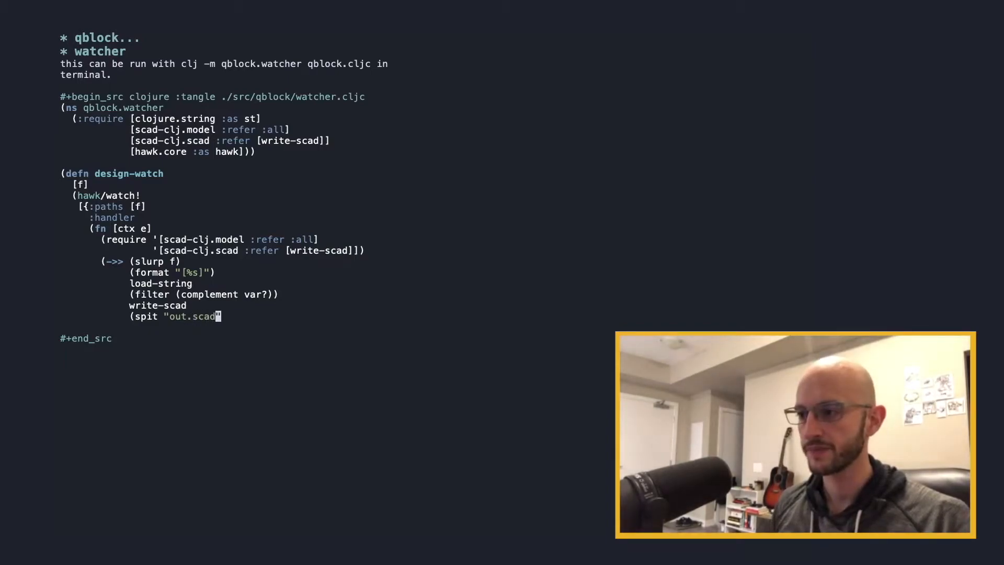
pyautogui.write('ctx))')
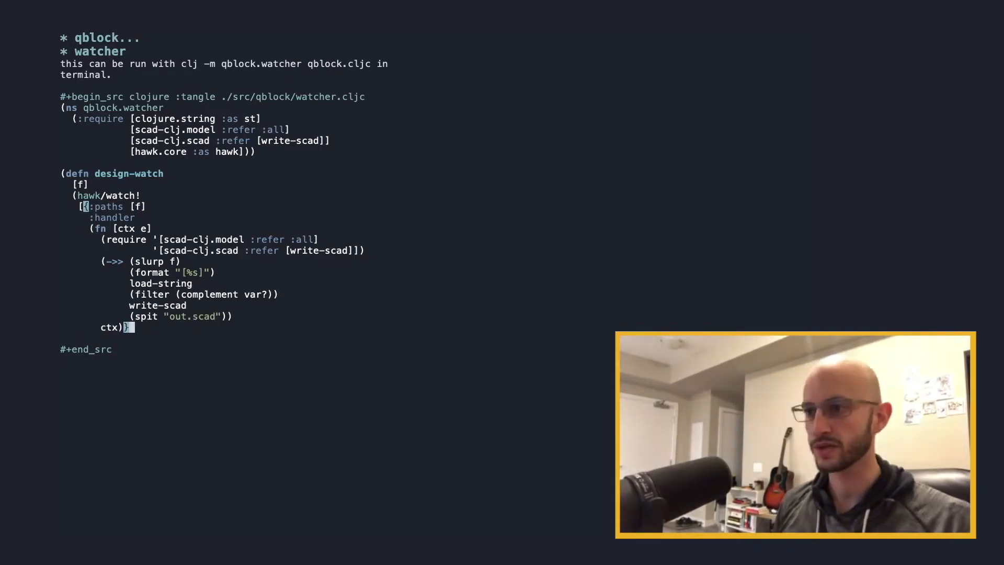
pyautogui.write('(defn -main [& args] (design-watch (first args)))')
pyautogui.write('This is the design file.')
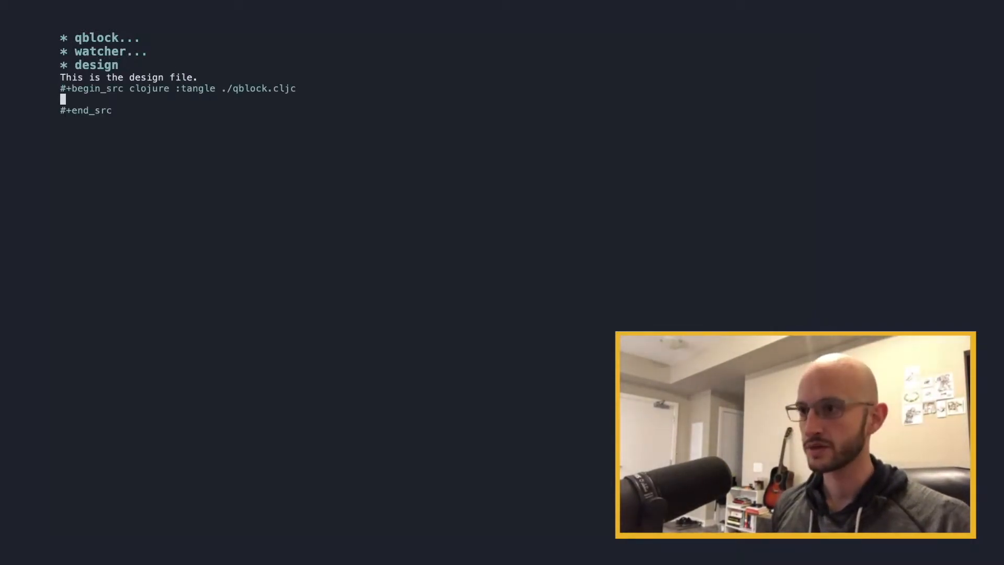
# Type (sphere 50) into the design source block
pyautogui.write('(')
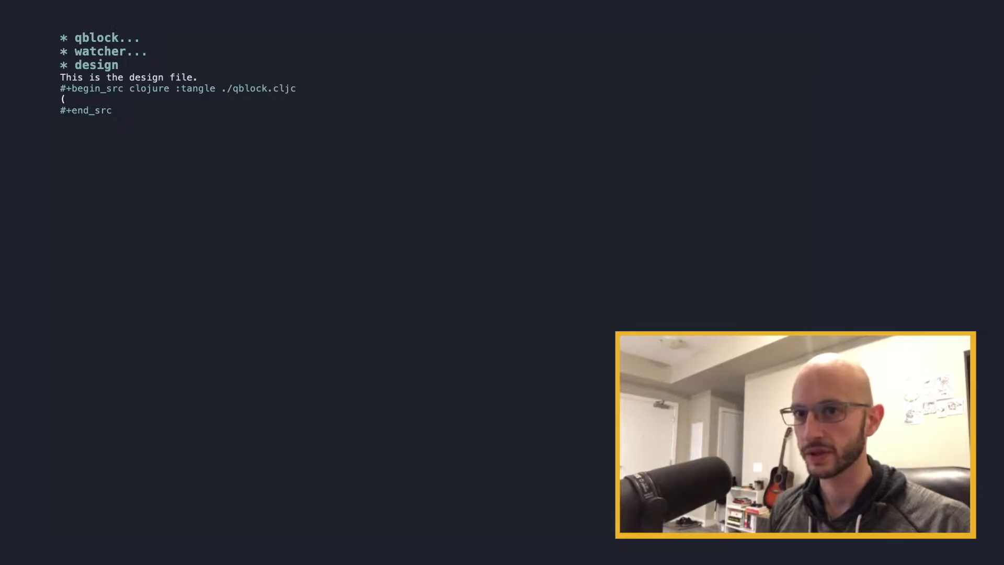
pyautogui.write('sphere 50)')
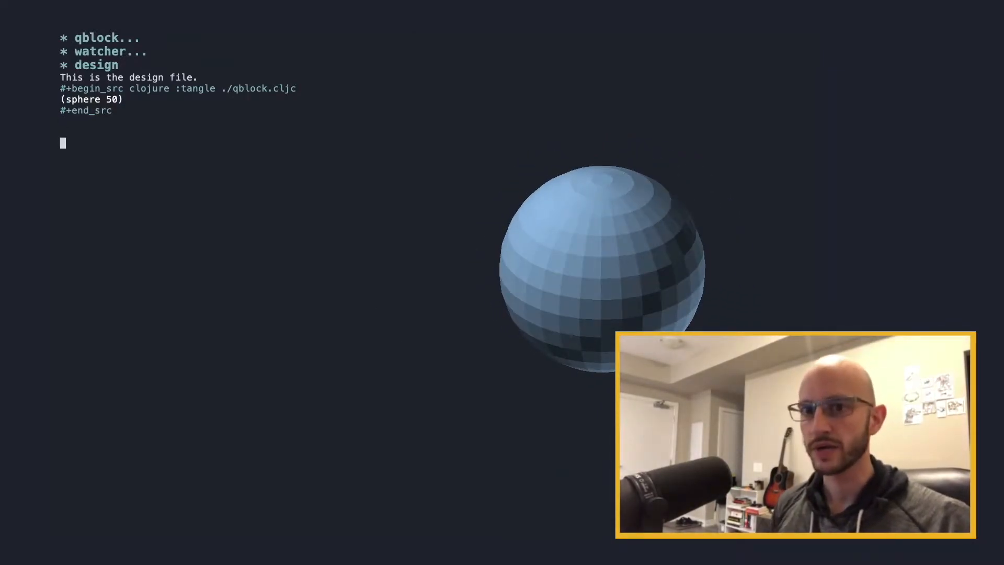
# Add the note 'qblock.cljc -> out.scad' below the source block
pyautogui.write('qblock.clj')
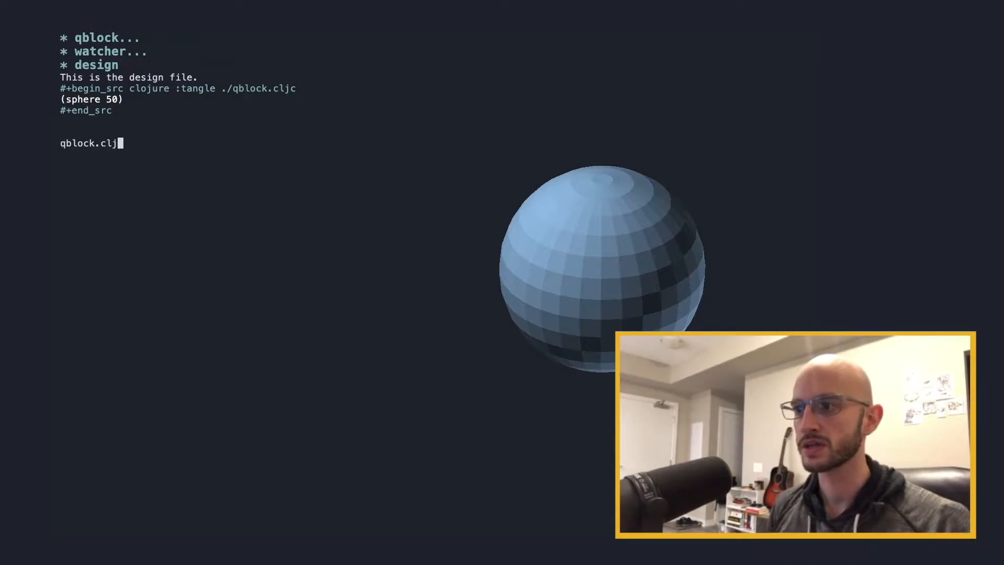
pyautogui.write('c -> out.')
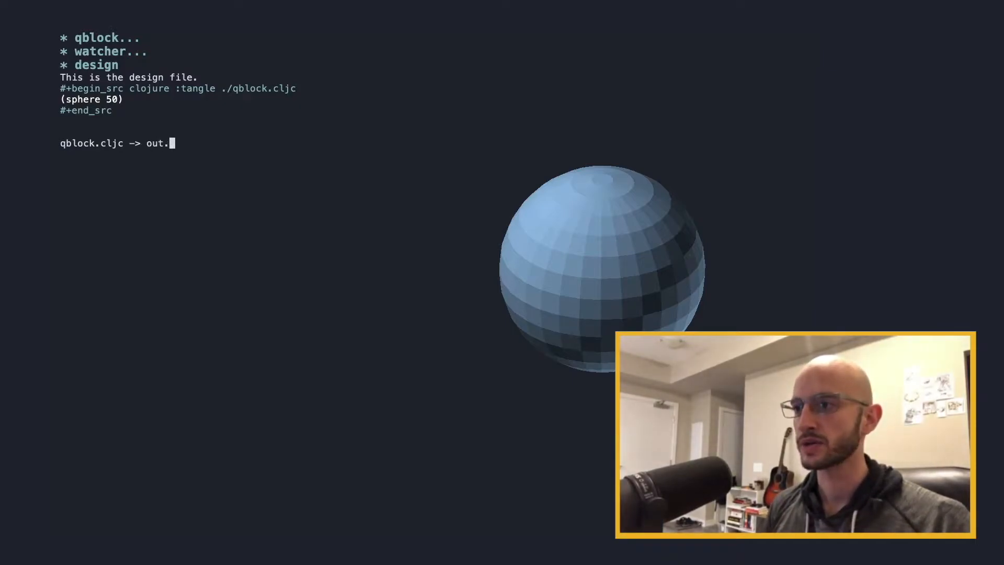
pyautogui.write('scad')
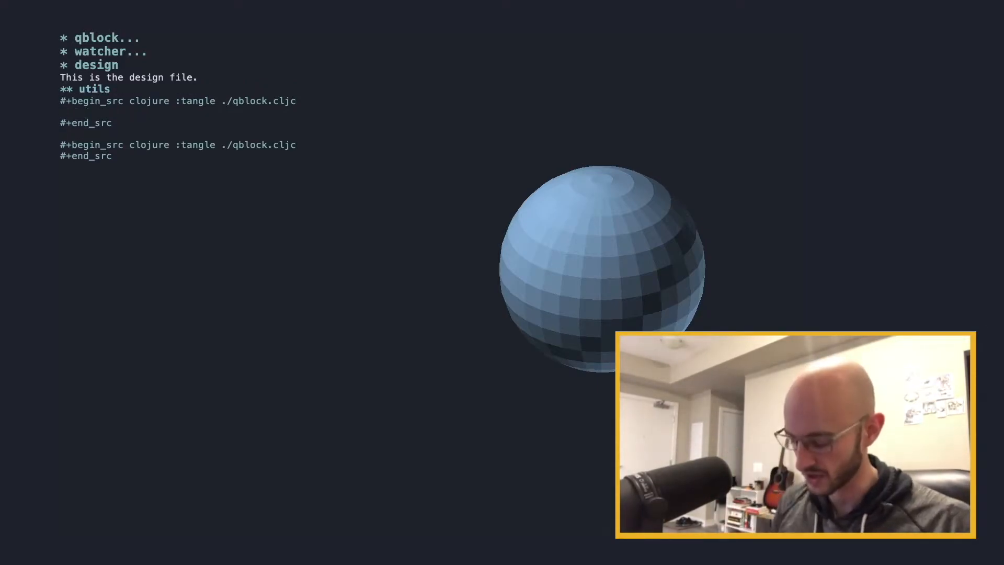
# Create ns, utils, ? and block subheadings, declaring qblock.main requiring clojure.string and scad-clj
pyautogui.write('(fn! 10)')
pyautogui.write('(sphere ')
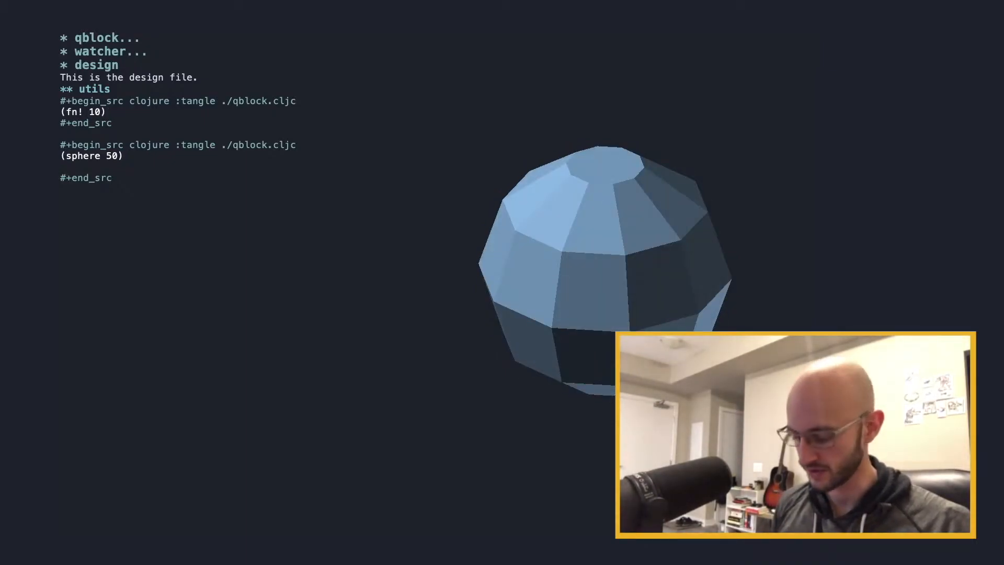
pyautogui.write('50')
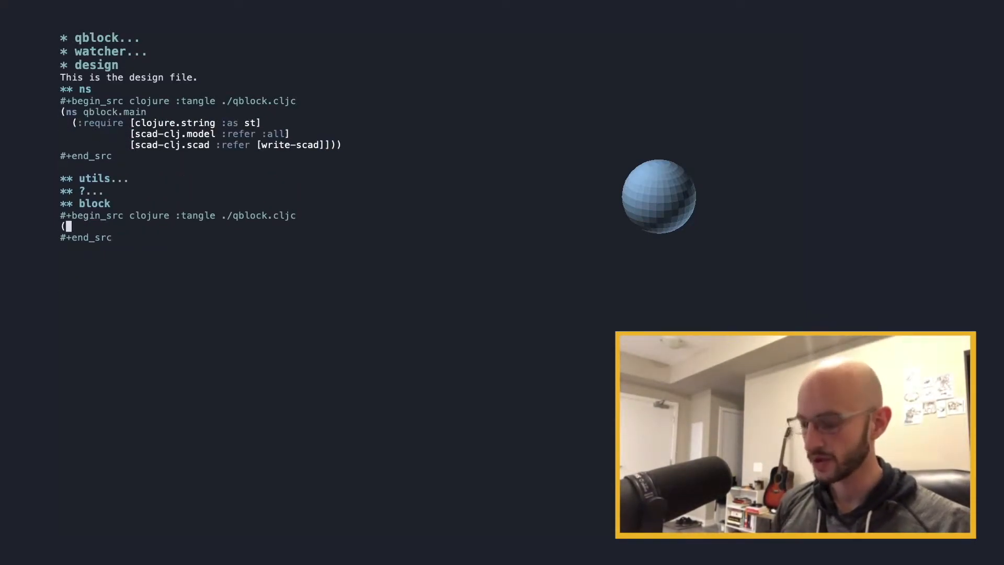
# Define (defn block [w]) binding half width, chamfer size 20.0 and a rotated chamfer cube
pyautogui.write('defn')
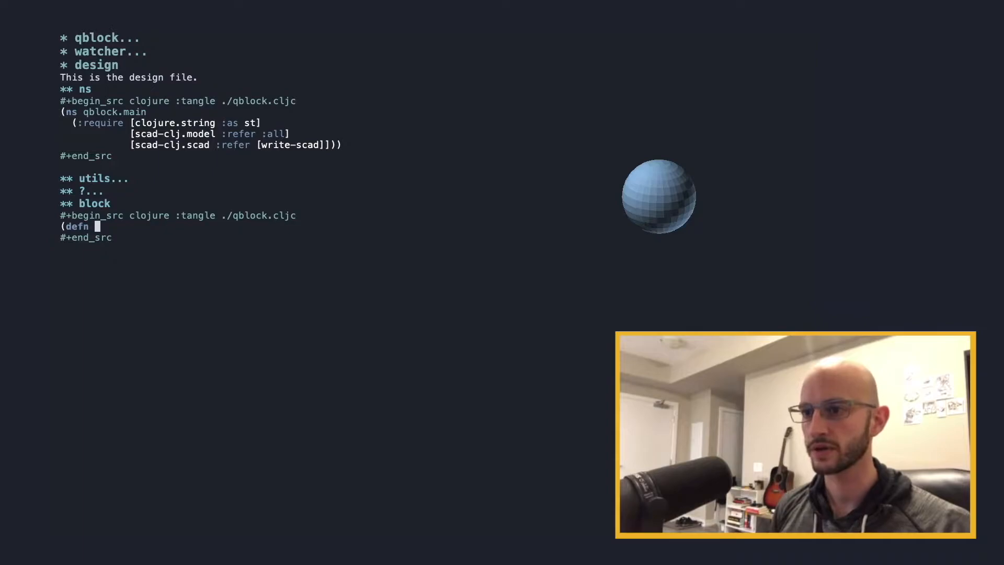
pyautogui.write('block')
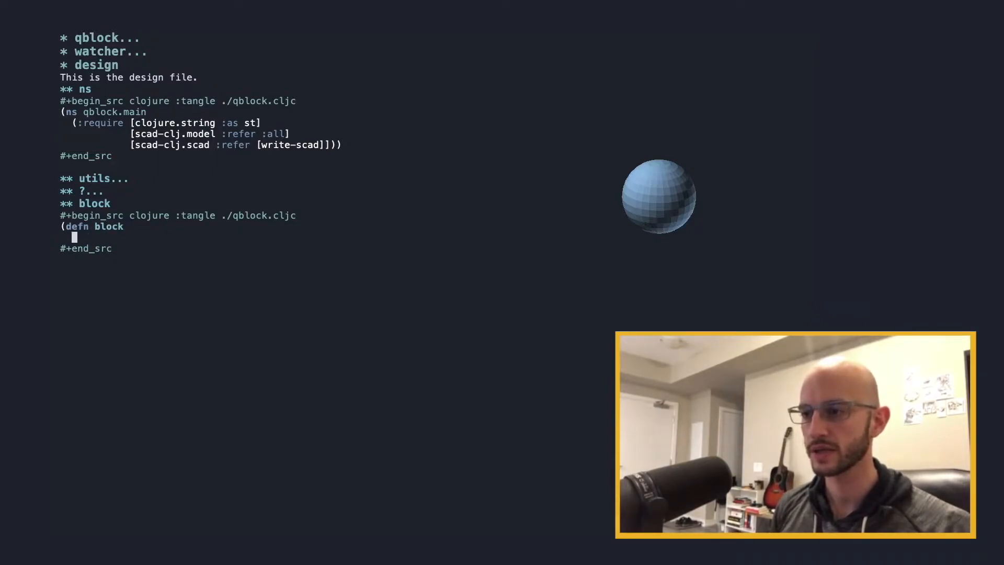
pyautogui.write('[w]')
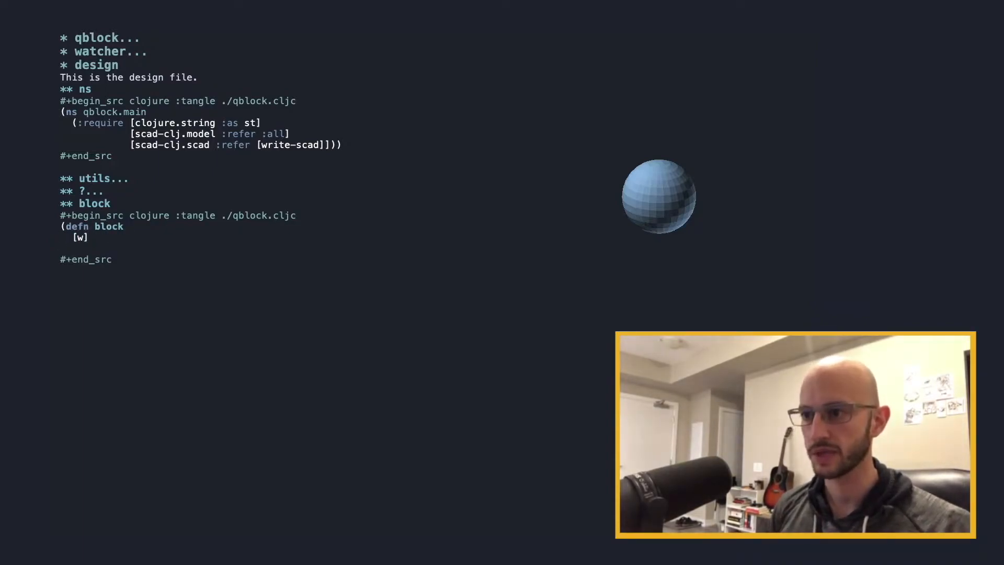
pyautogui.write('(c')
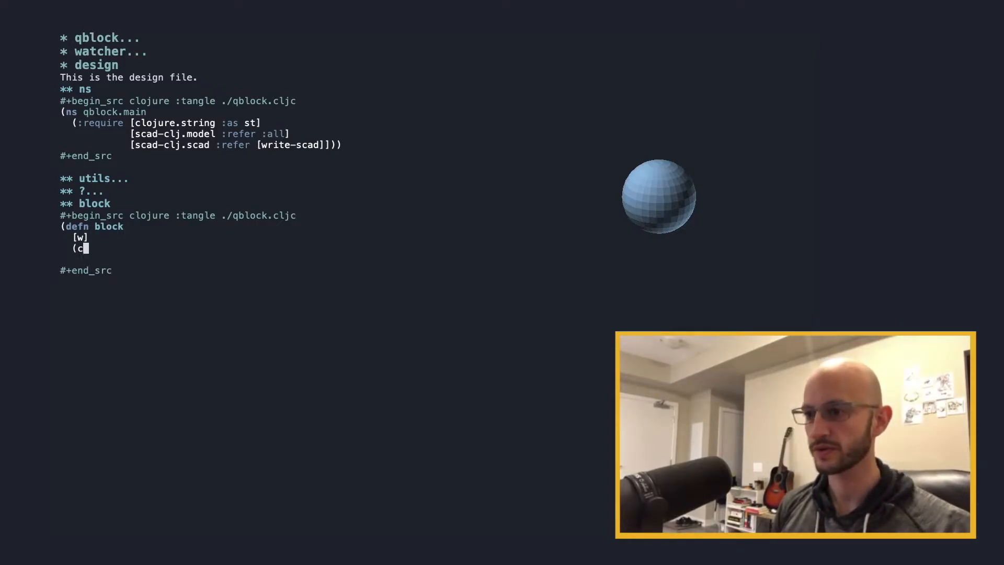
pyautogui.write('ube')
pyautogui.write('chs (/ ]')
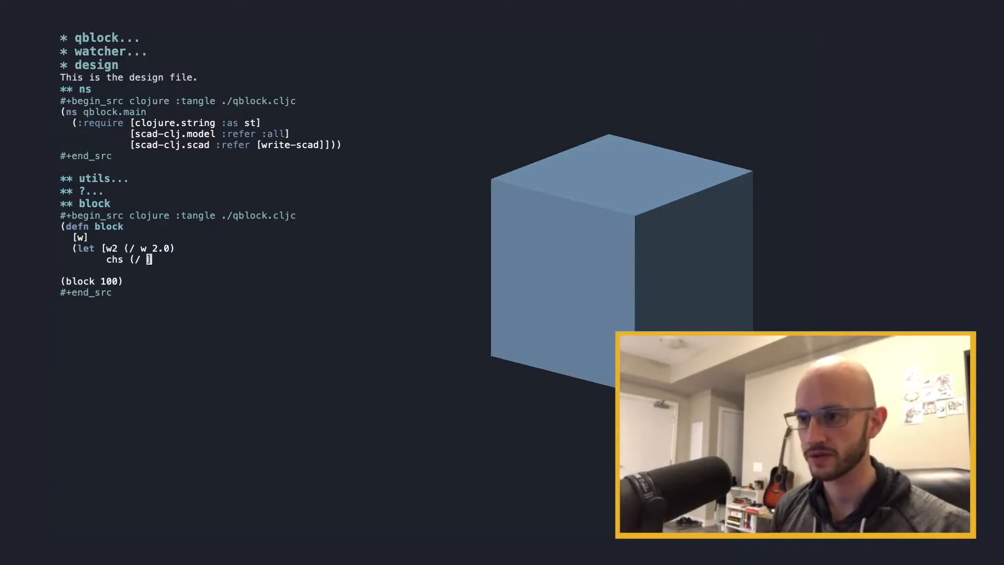
pyautogui.write('20.0)  ;; chamfer size')
pyautogui.click(124, 247)
pyautogui.write('   ;; half width')
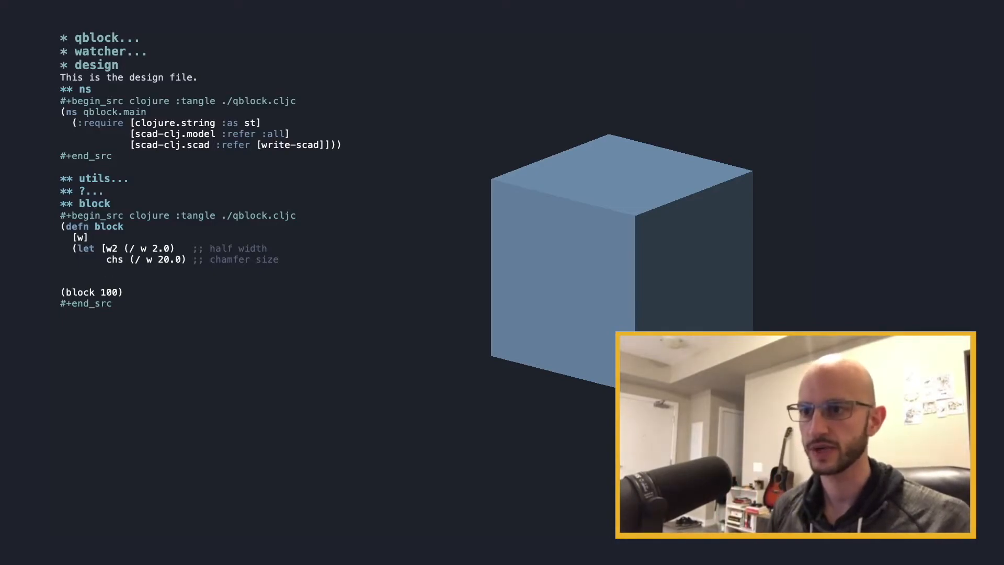
pyautogui.write('ch (->> (cube (* w 2) chs chs')
pyautogui.write('(union')
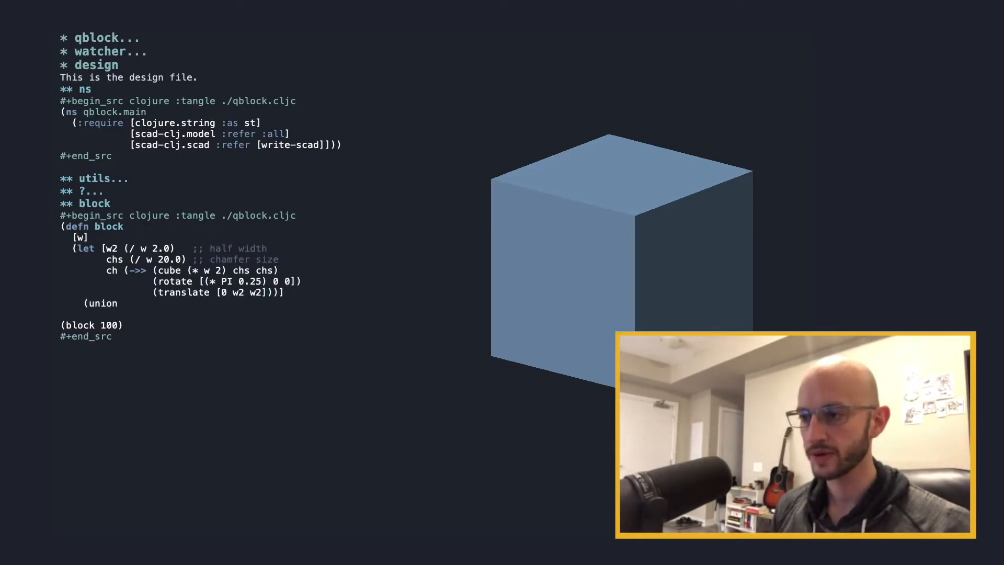
# Make the let body (union (cube w w w) ch) and close the parentheses
pyautogui.write('(')
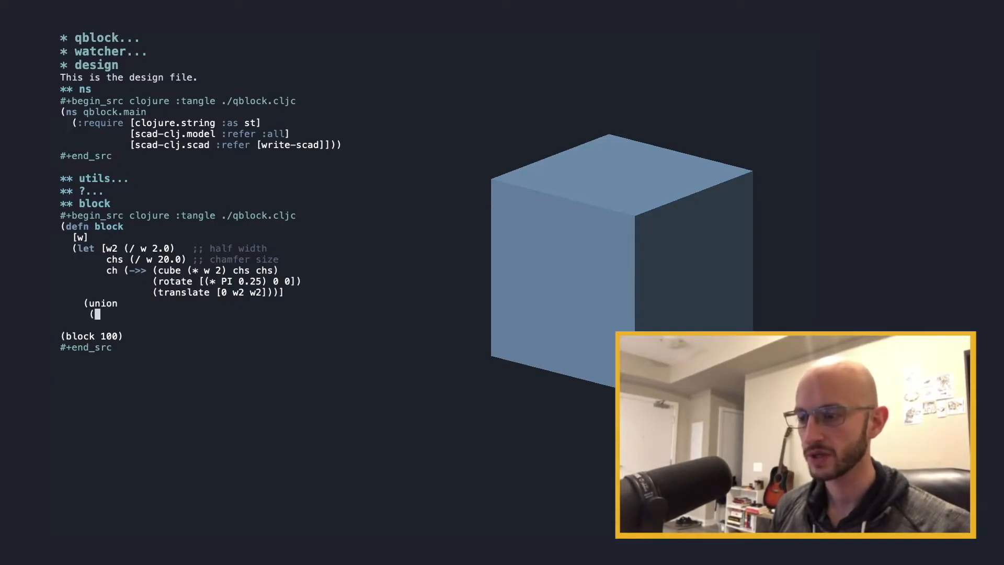
pyautogui.write('cube w w w')
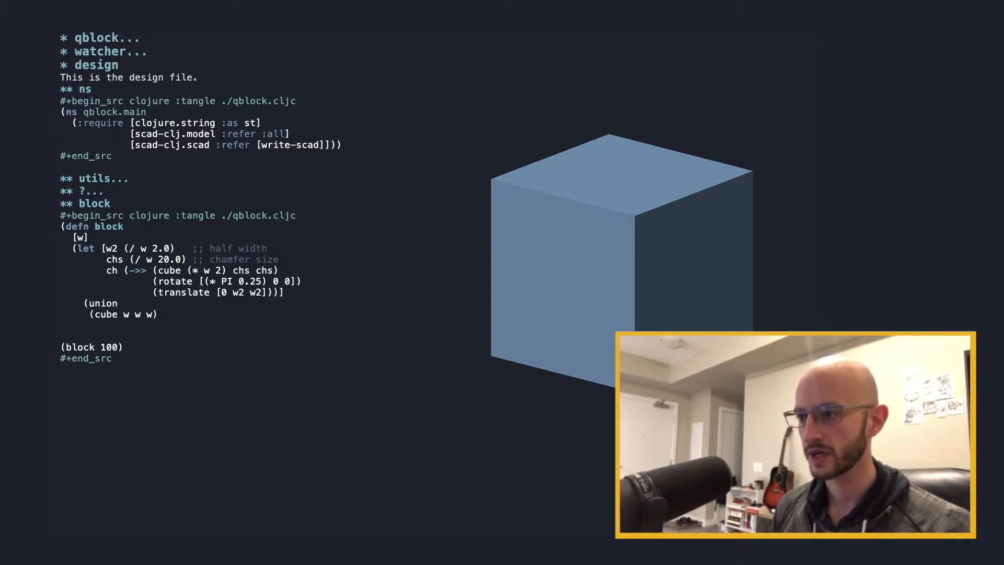
pyautogui.write('ch)))')
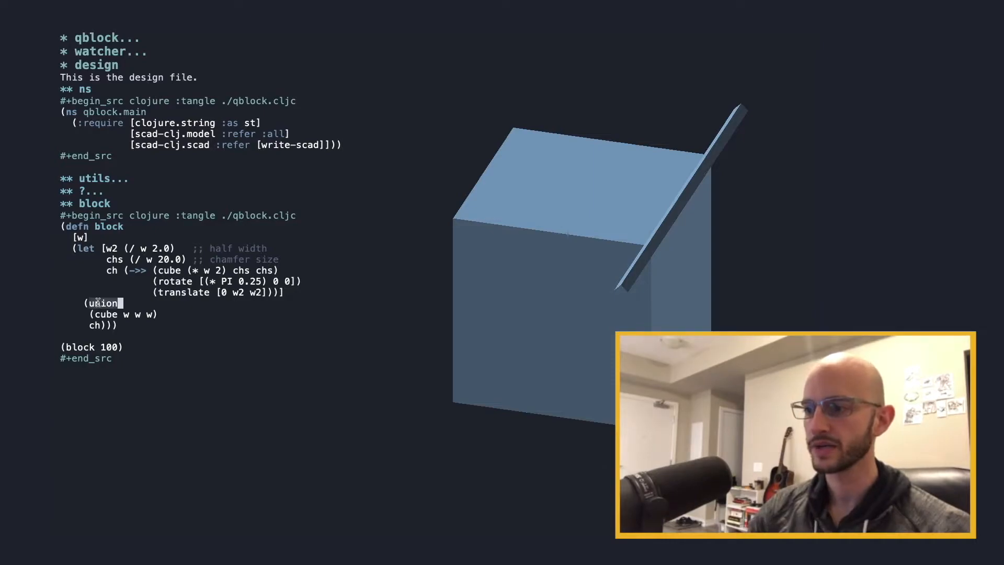
# Change union to difference so the chamfer piece bevels the cube's top edge
pyautogui.write('difference')
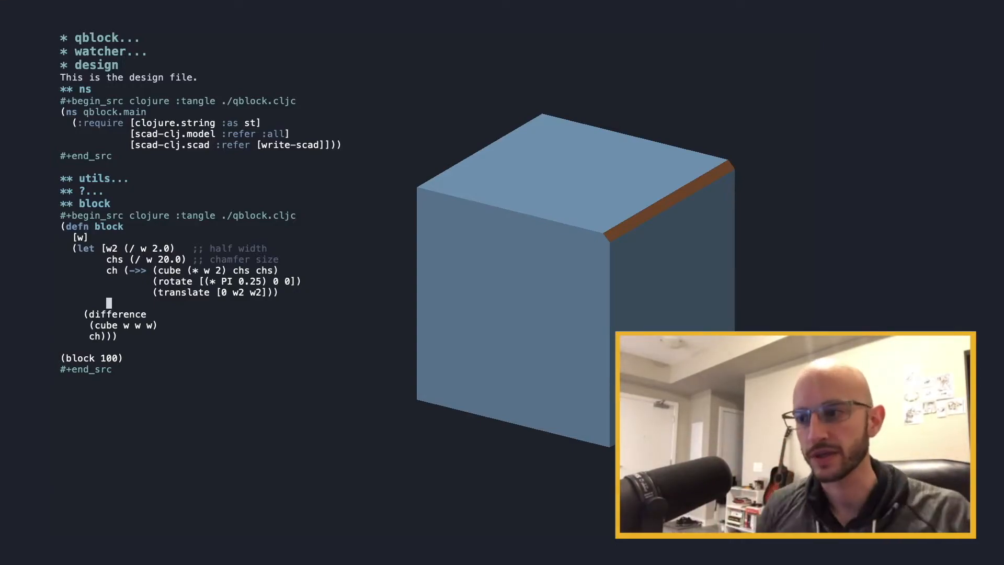
pyautogui.write('sch (union')
pyautogui.write('(rotate [0 0 (* PI 1.5)] ch))]')
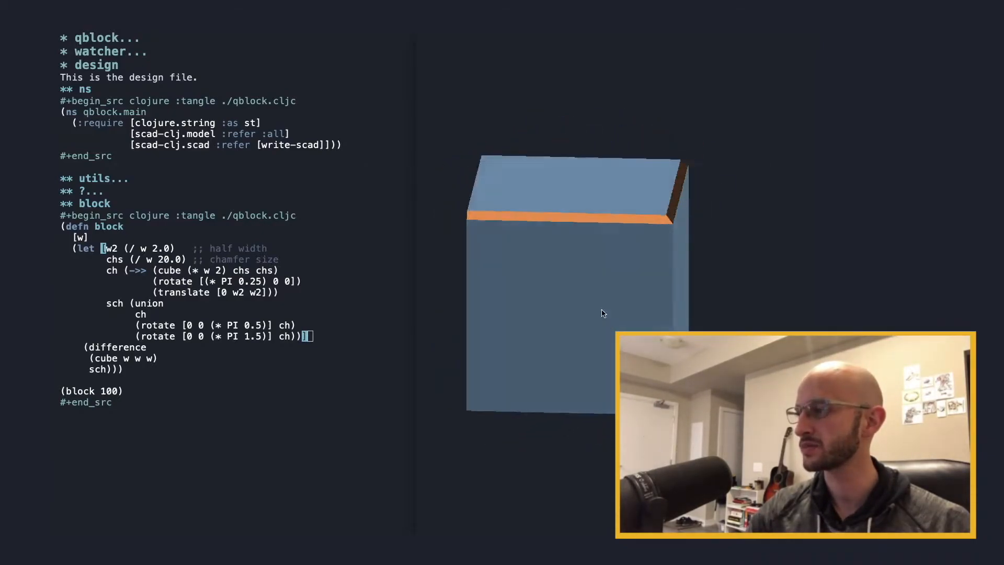
# Orbit the preview to inspect the newly bevelled top edges of the block
pyautogui.moveTo(602, 313); pyautogui.dragTo(483, 347)
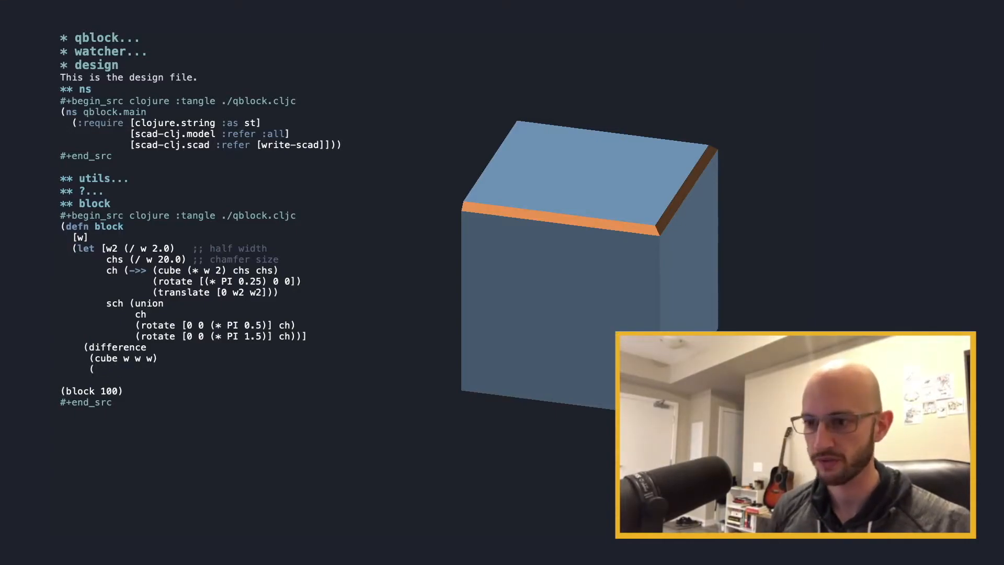
# Add rotated sch copies like (->> sch (rotate [(* PI 0.5) 0 0])), checking bevelled corners
pyautogui.write('(->> sch (rotate [(* PI 0.5) 0 0]))')
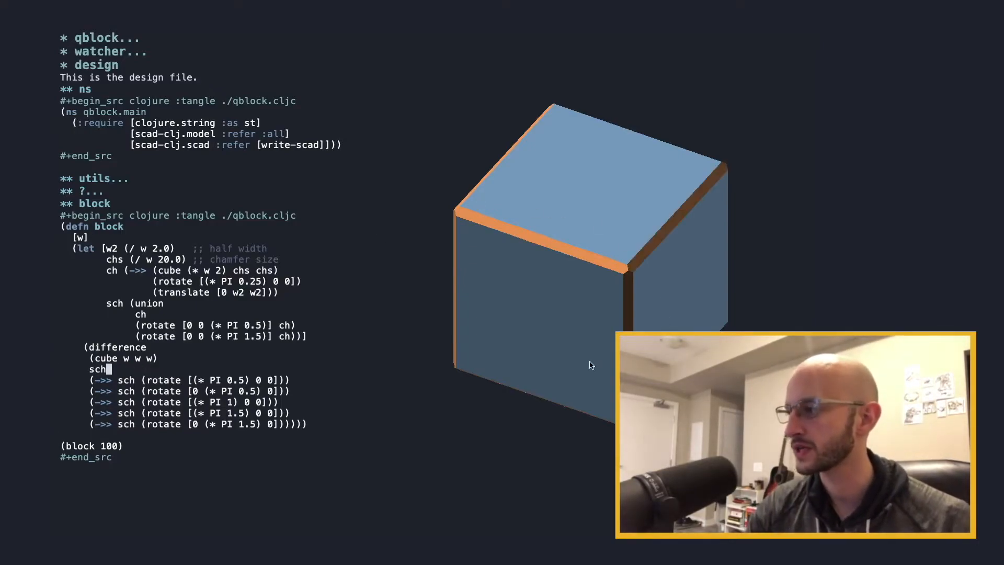
pyautogui.moveTo(590, 365); pyautogui.dragTo(621, 291)
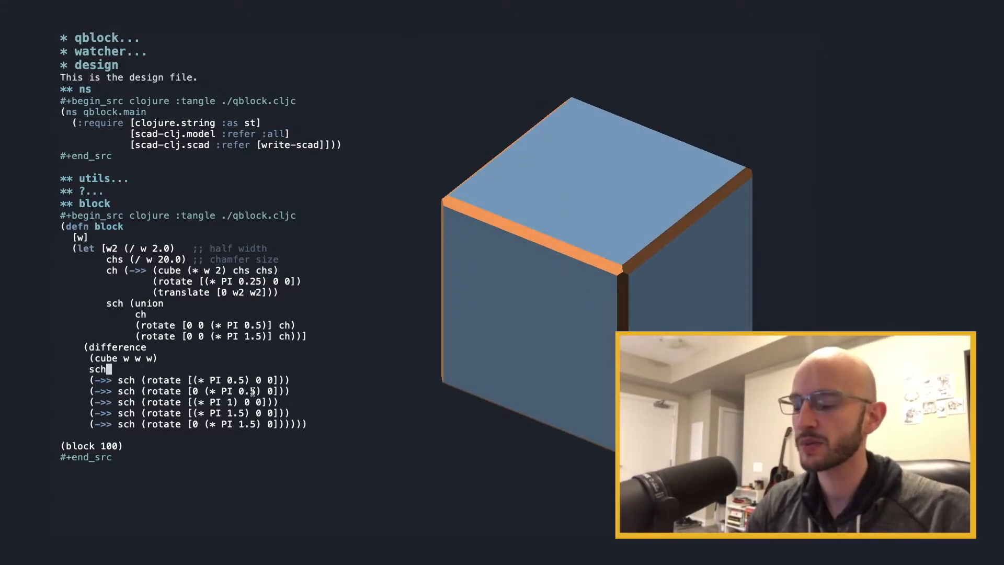
pyautogui.moveTo(89, 379); pyautogui.dragTo(301, 423)
pyautogui.write('(->> ')
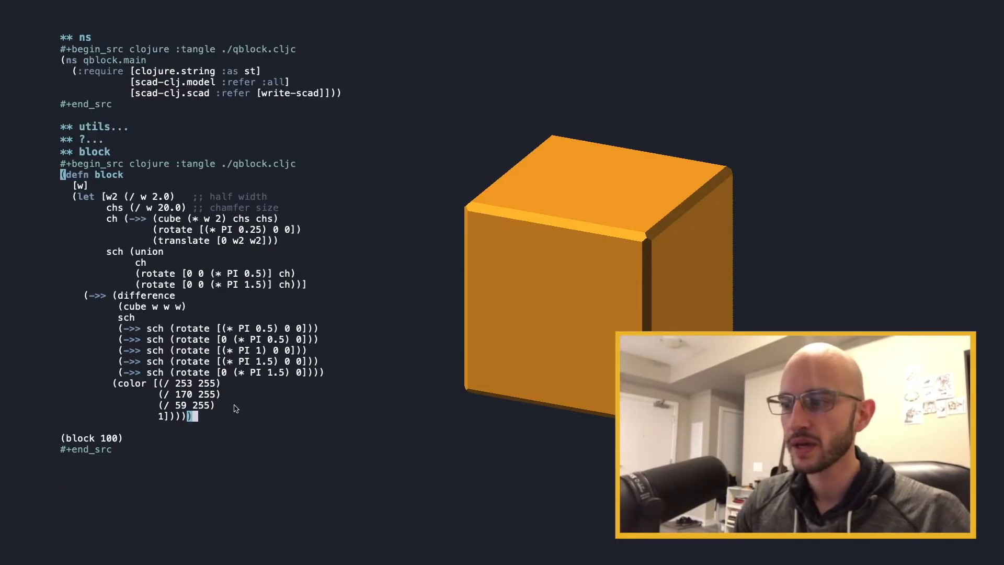
pyautogui.moveTo(584, 331)
pyautogui.write('hpos (- w2 (* 2 chs')
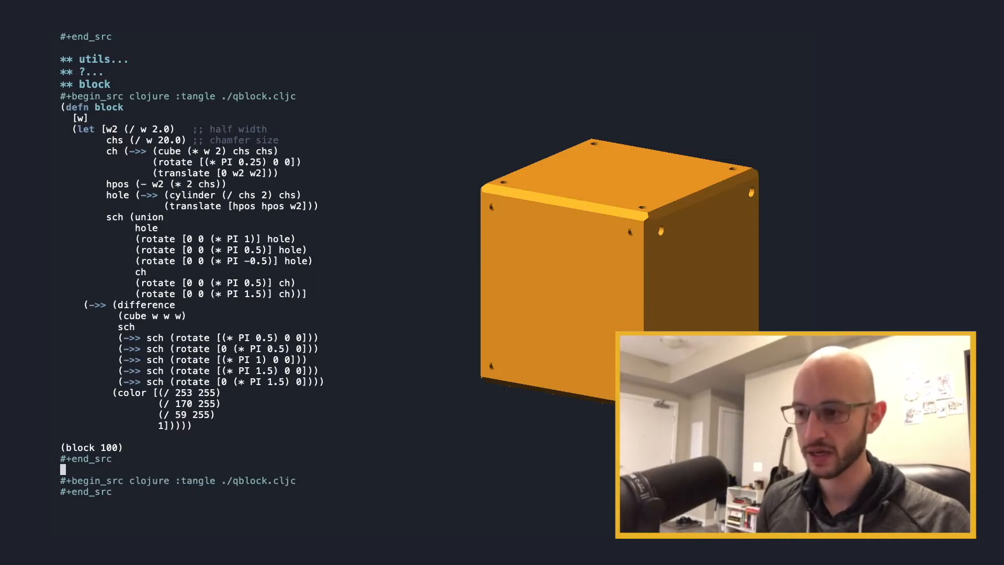
pyautogui.write('**')
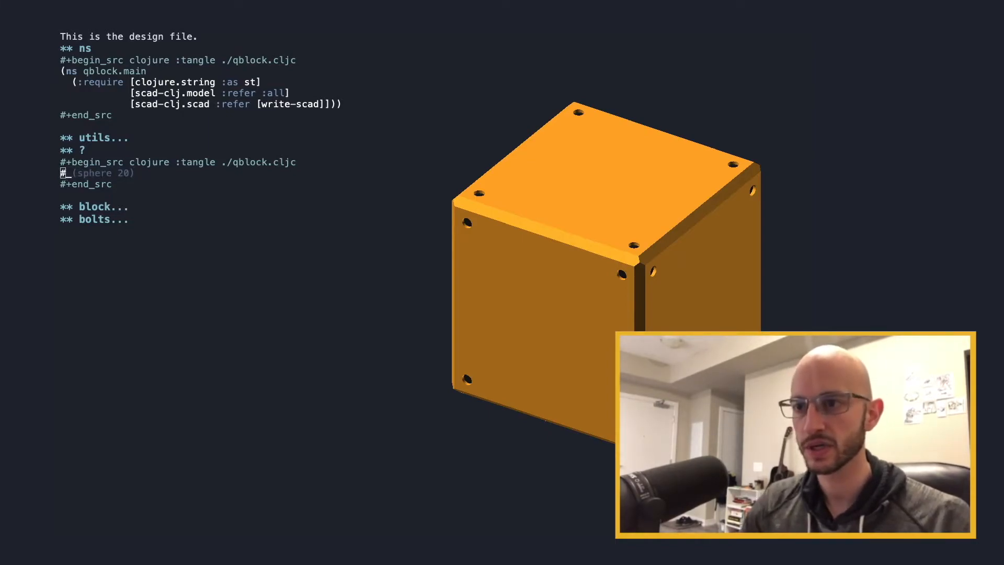
# Define the outline point lists ?-sk-a and ?-sk-b, starting [[0 0] [2 0] [2 1.25]…]
pyautogui.write('(def')
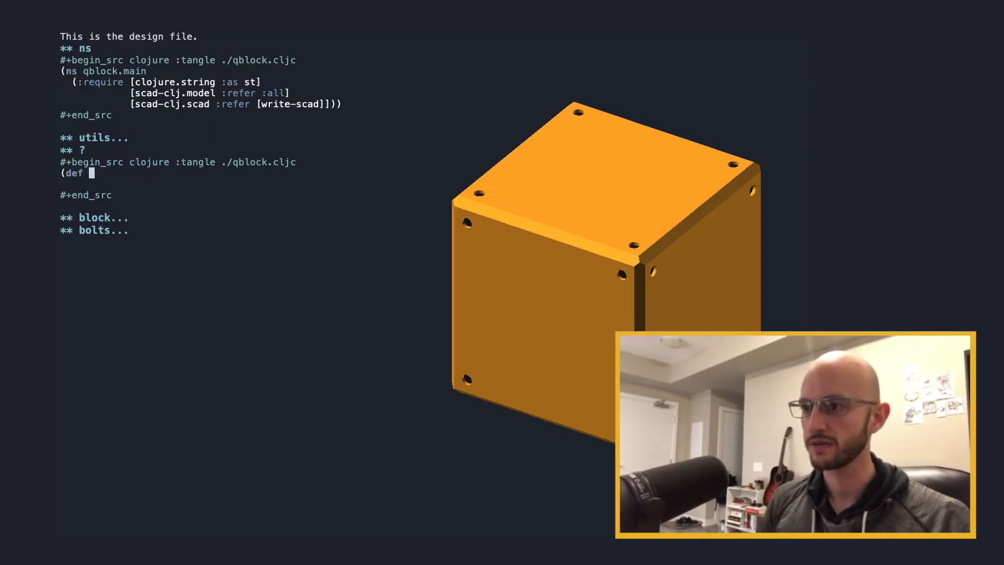
pyautogui.write('?-sk-a[')
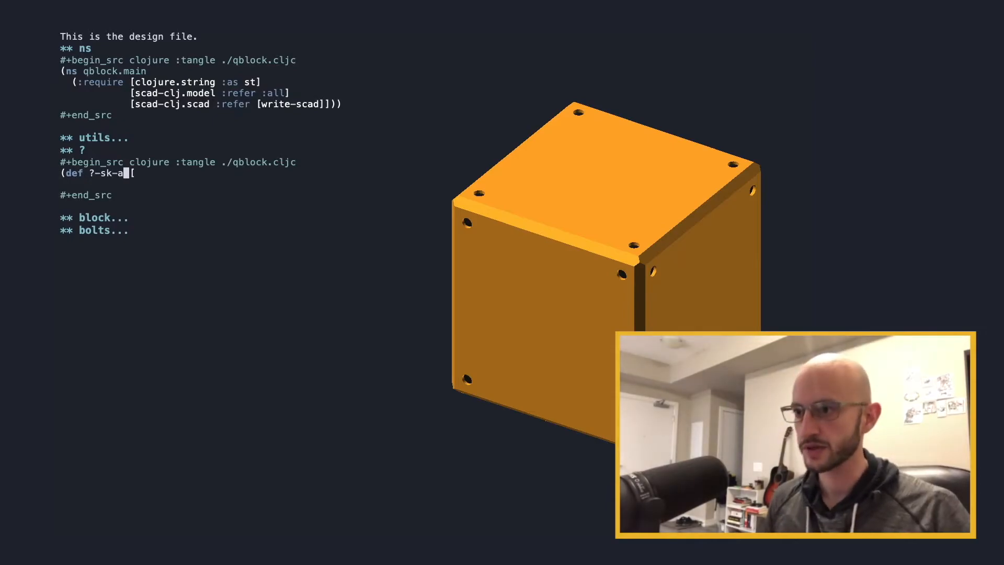
pyautogui.write('(def ?-sk-b [[0 0] [2 0] [2 1.25] [1.25')
pyautogui.write('(defn')
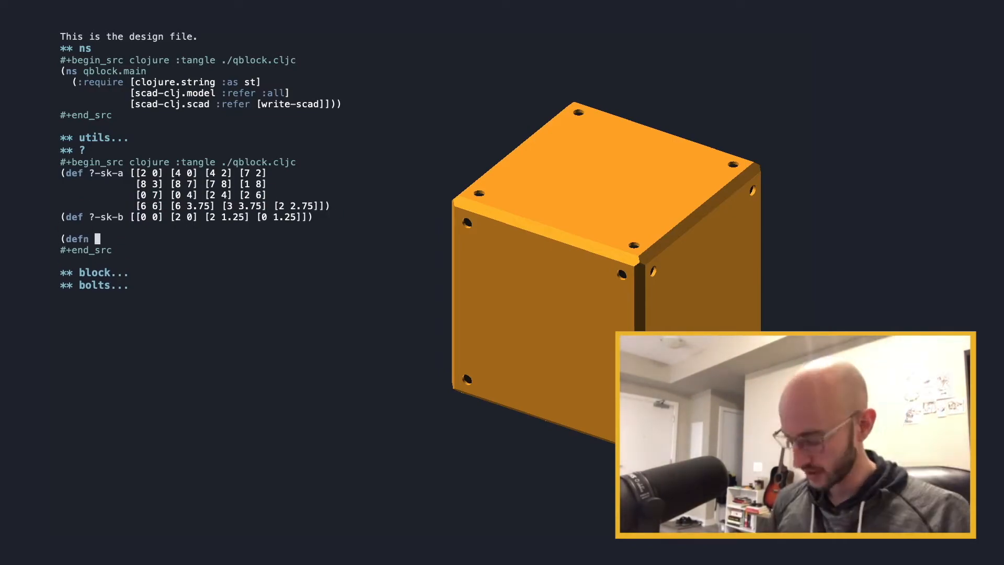
# Begin the ? function with parameters h and sc
pyautogui.write('? []')
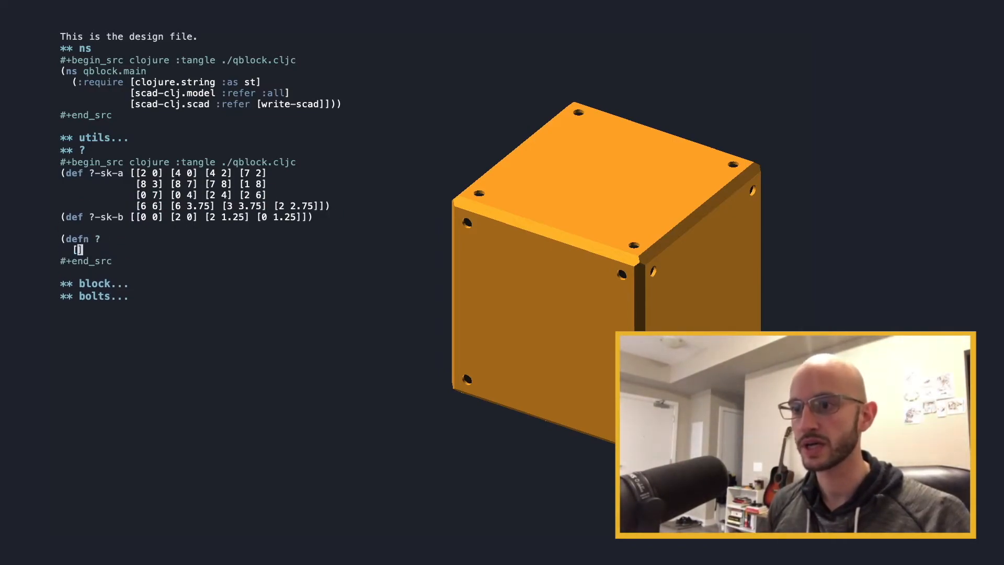
pyautogui.write('h')
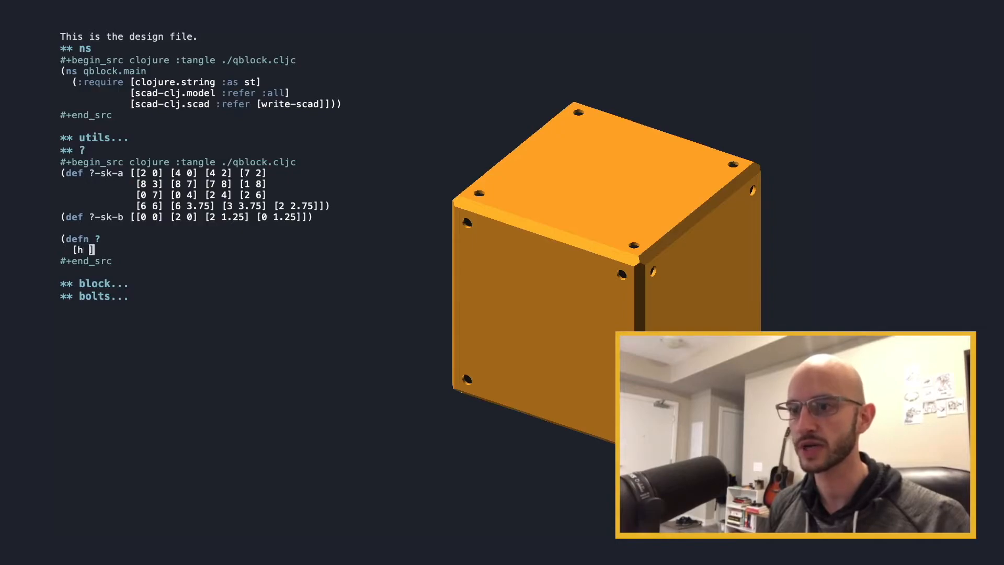
pyautogui.write('sc')
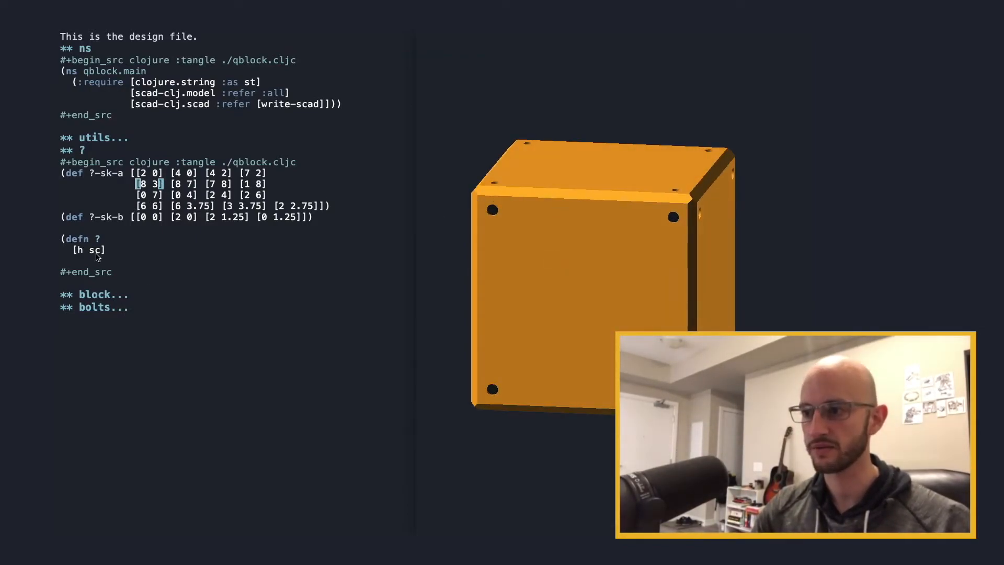
# Start the ->> union body with an extrude height of (/ h sc)
pyautogui.write('(->> (union')
pyautogui.write('(extrude-linear {')
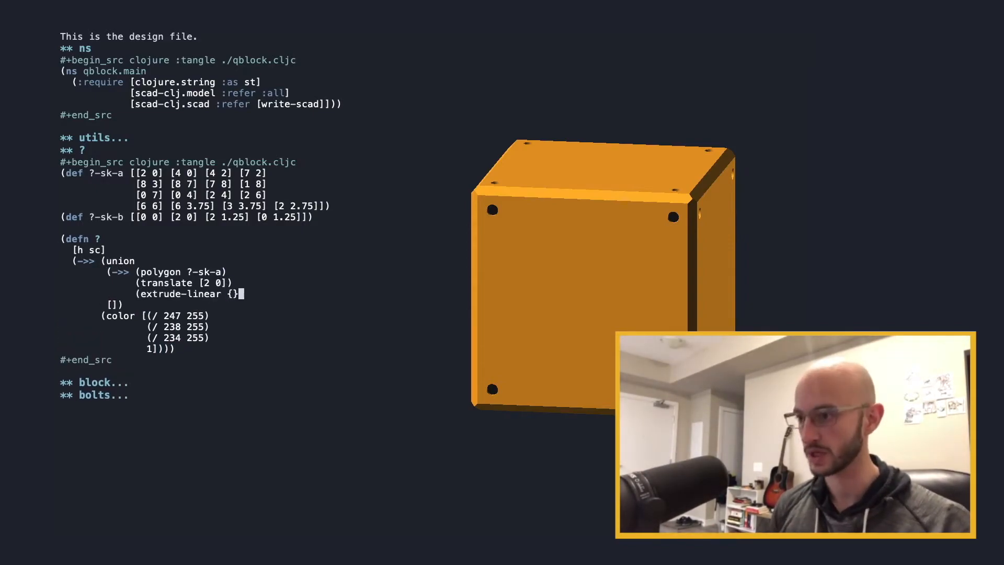
pyautogui.write(':heig')
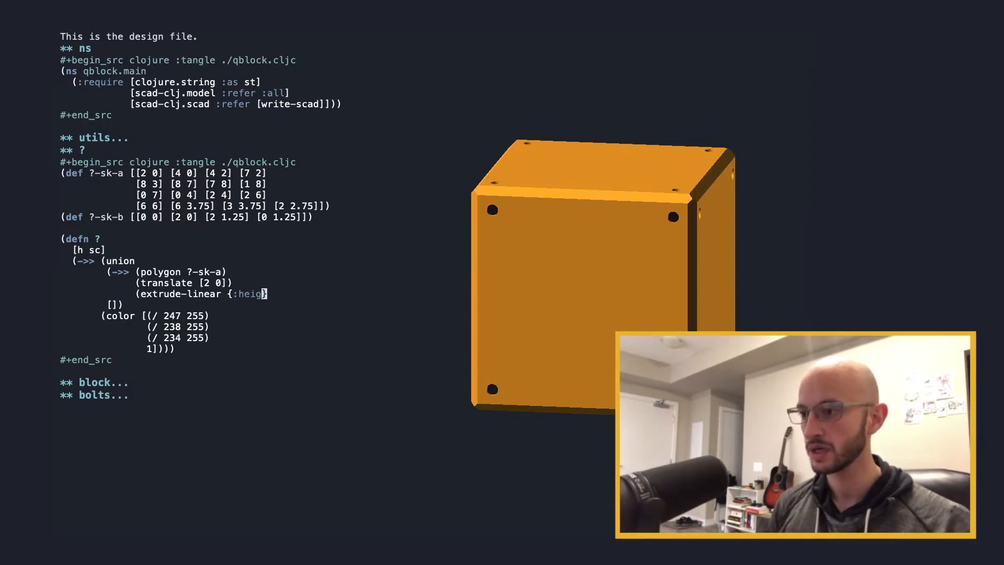
pyautogui.write('ht')
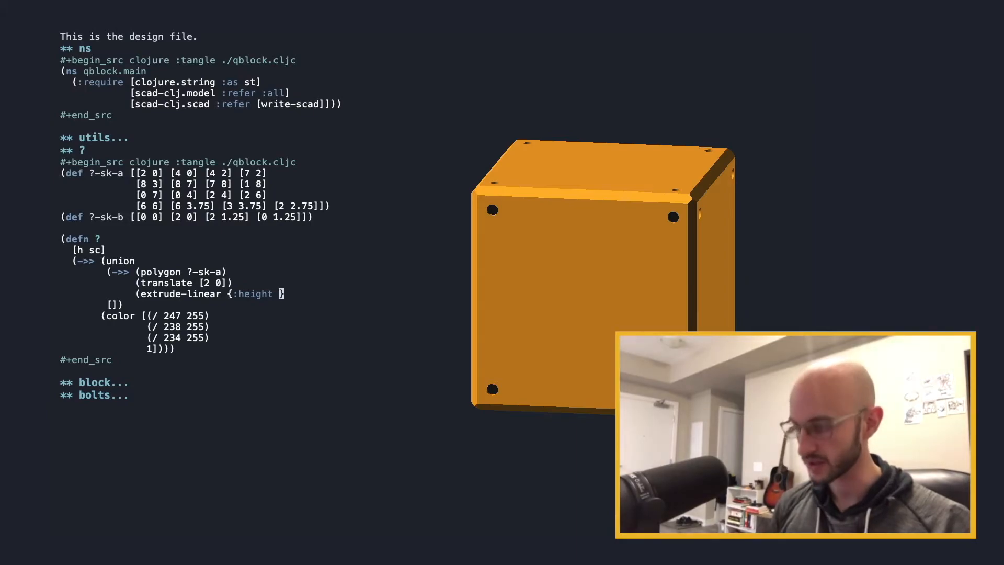
pyautogui.write('(/ h sc)')
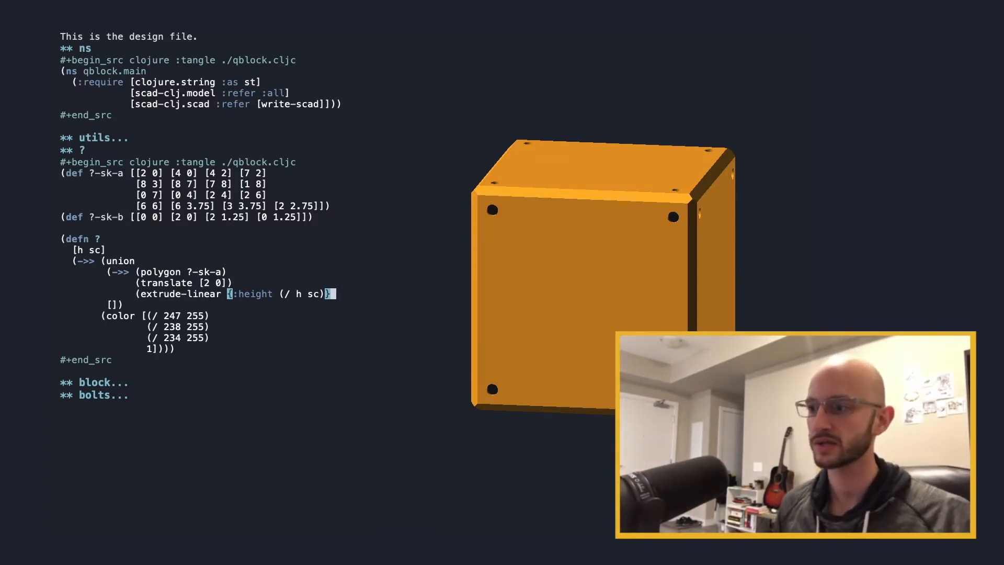
# Add the (polygon ?-sk-b) extrusion and type a call with size 10
pyautogui.write('(->> (polygon ?-sk-b)')
pyautogui.write('(? 20')
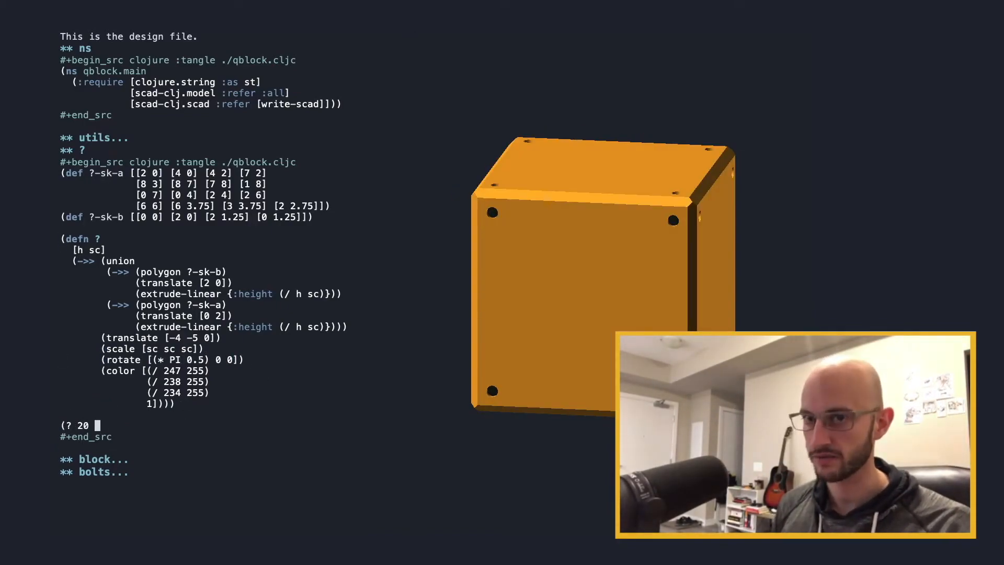
pyautogui.write('10')
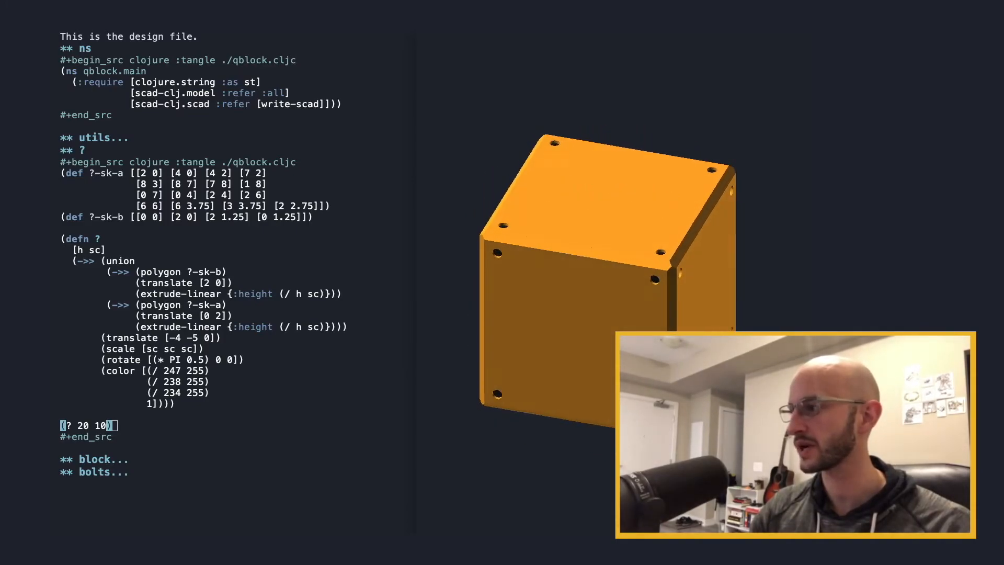
# Enlarge the question-mark call size to 300 to see it through the block
pyautogui.write('35')
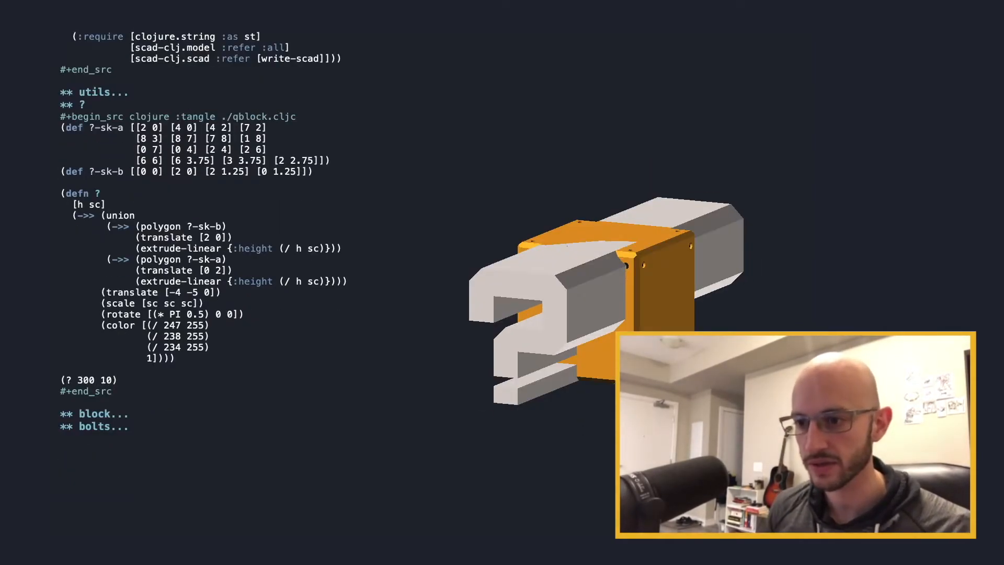
# Change the call to (? 120 7.5) so the mark fits the front face
pyautogui.write('7.5')
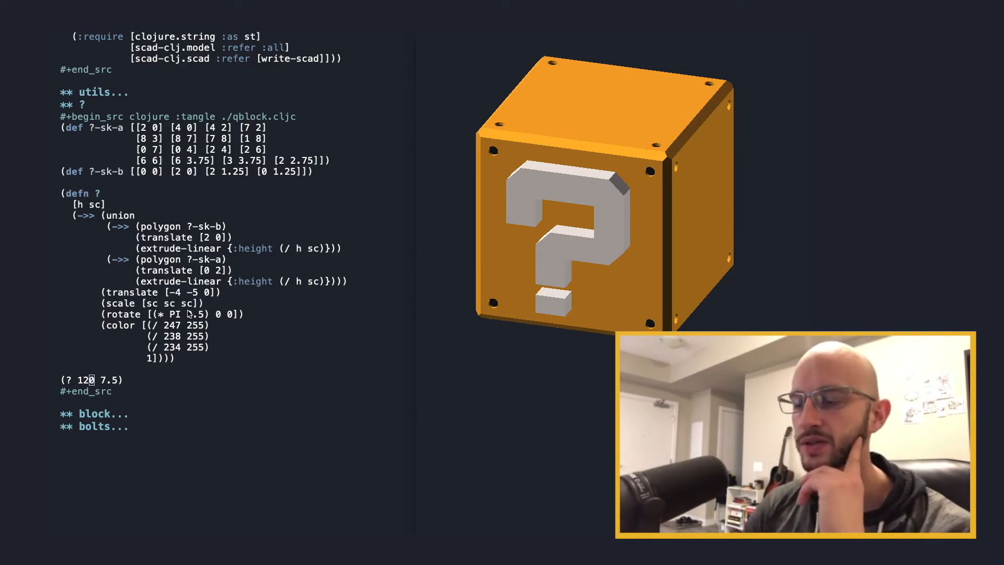
# Insert (#(minkowski % (sphere 0.3))) after translate and zoom in on the question mark
pyautogui.write('(#(minkowski % (sphere 0.3')
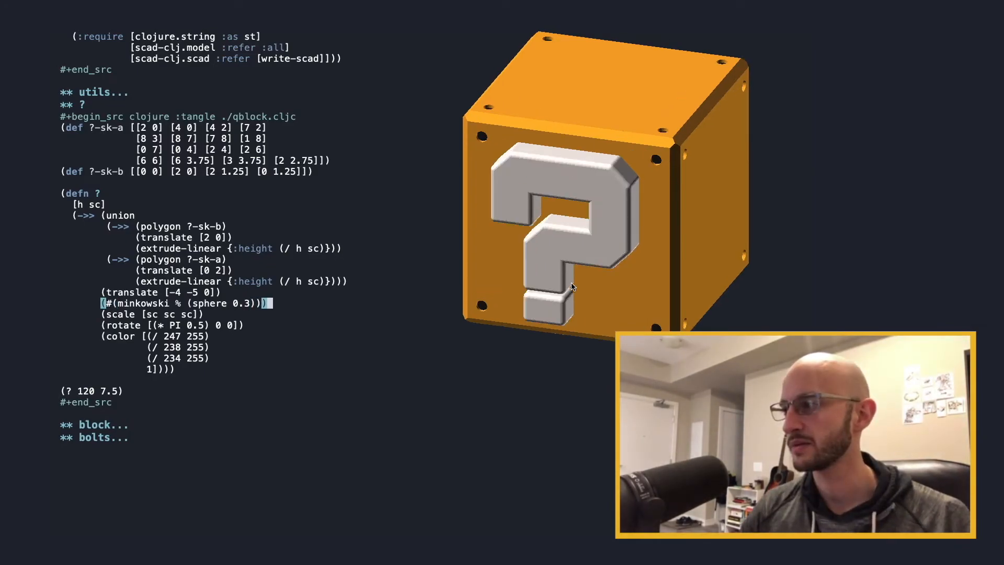
pyautogui.moveTo(570, 286); pyautogui.dragTo(544, 331)
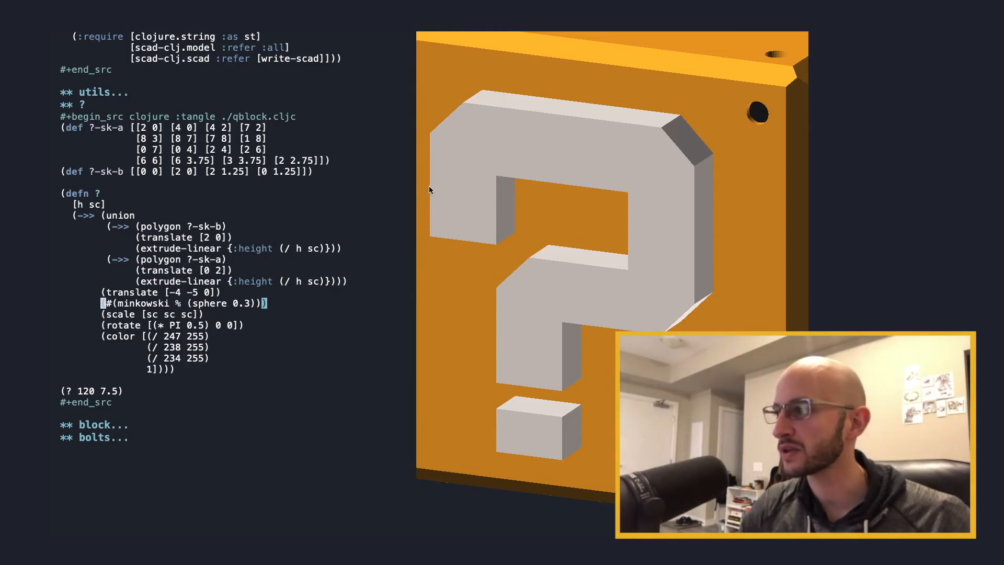
pyautogui.moveTo(464, 107)
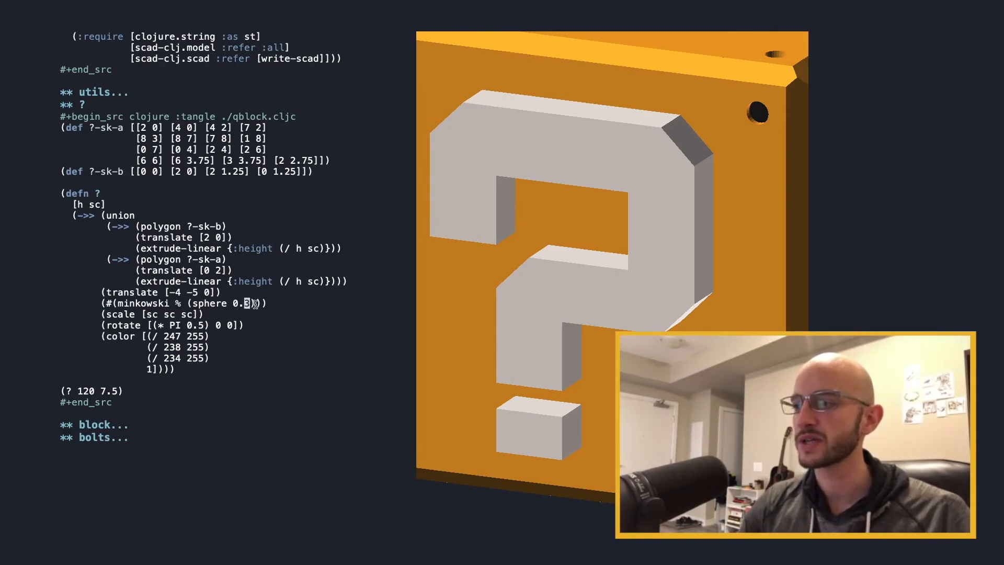
# Shrink the minkowski sphere from 0.3 to 0.2
pyautogui.write('0.2')
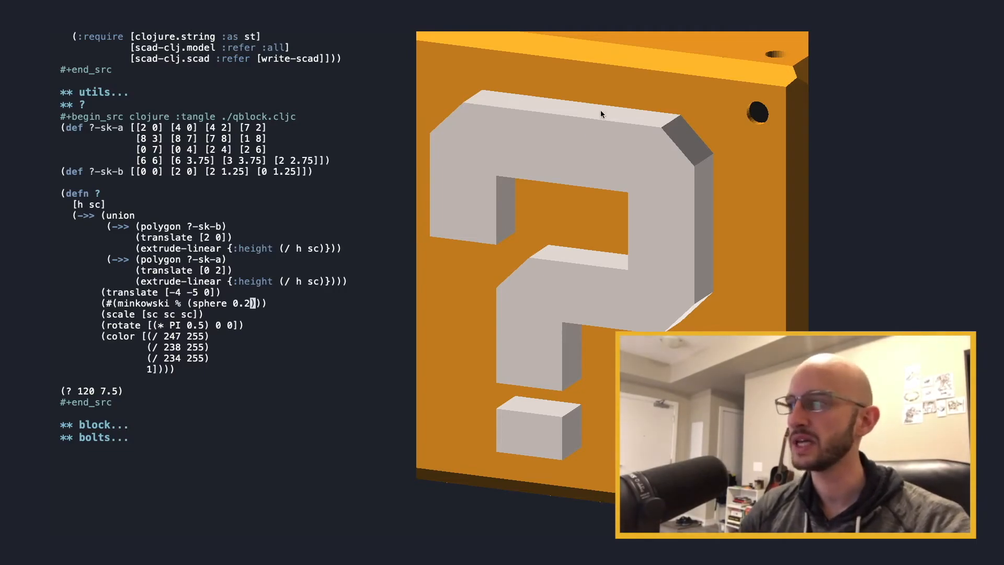
pyautogui.moveTo(268, 322)
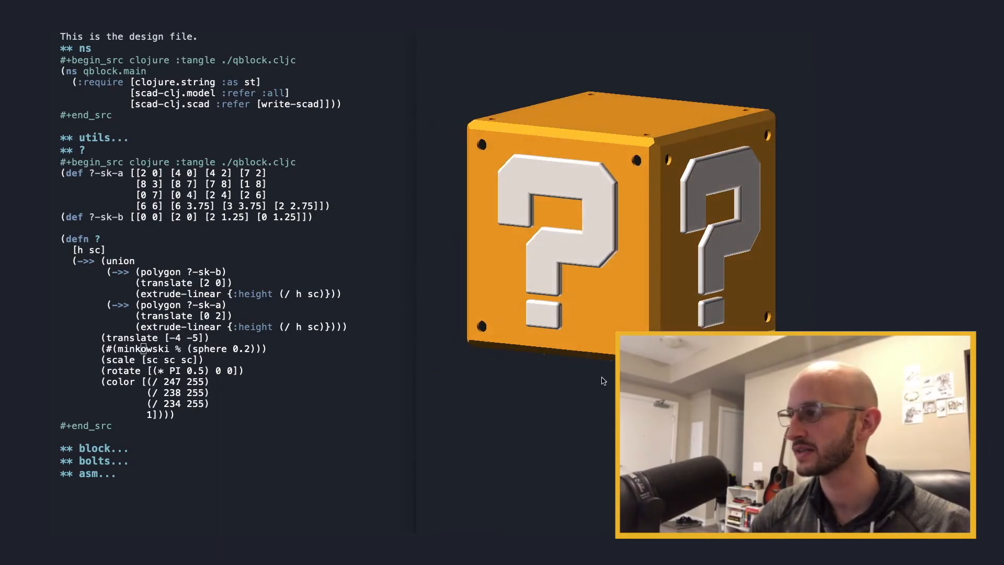
# Rotate the rendered golden block to inspect question marks on both faces
pyautogui.moveTo(601, 381); pyautogui.dragTo(590, 394)
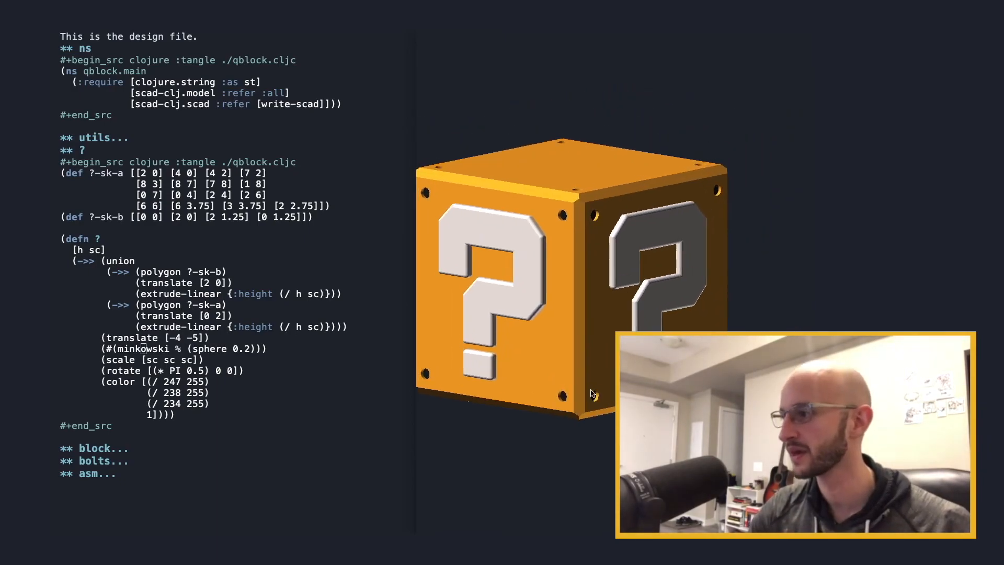